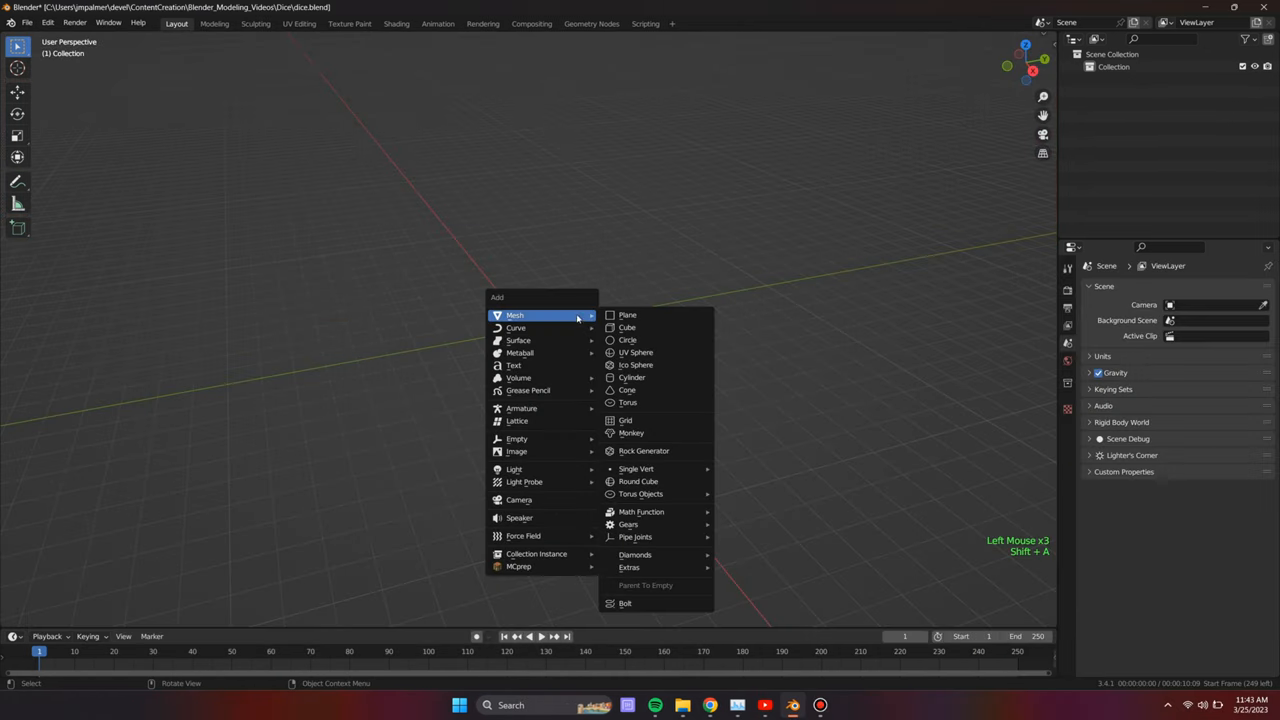
- Add a cube and snap the 3D cursor to its selected top-left front face
click(627, 327)
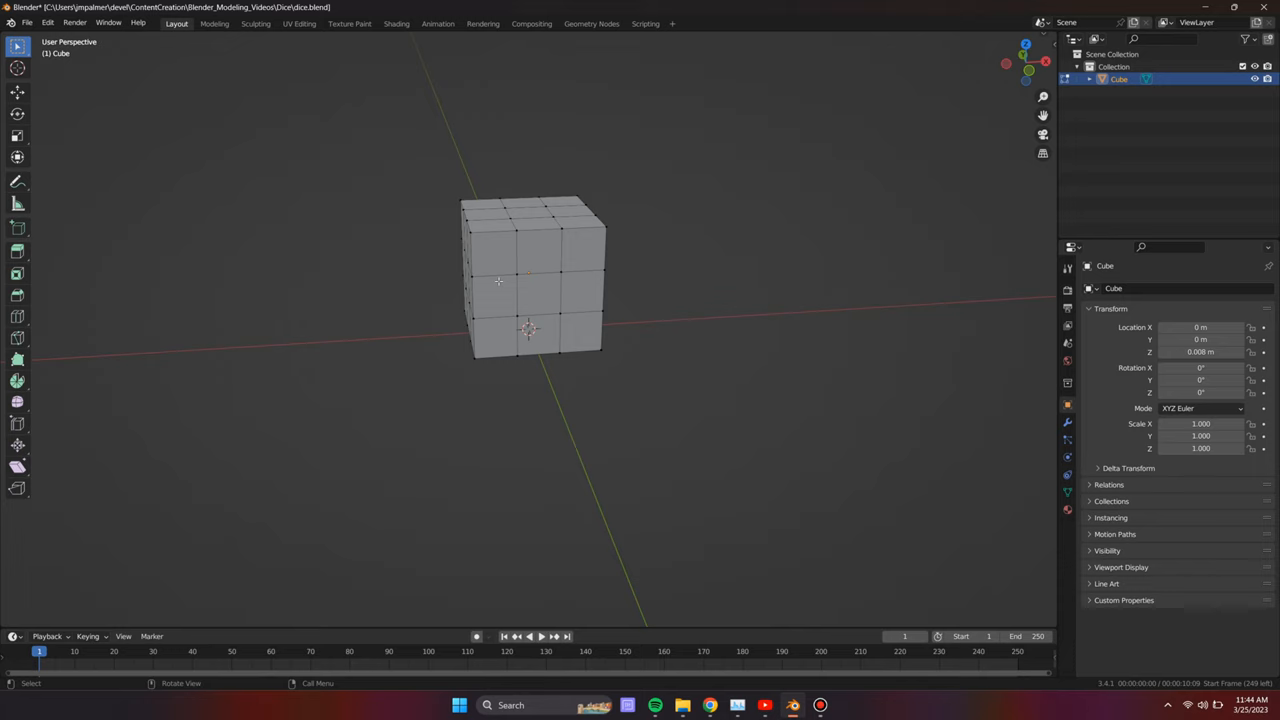
key(shift+s)
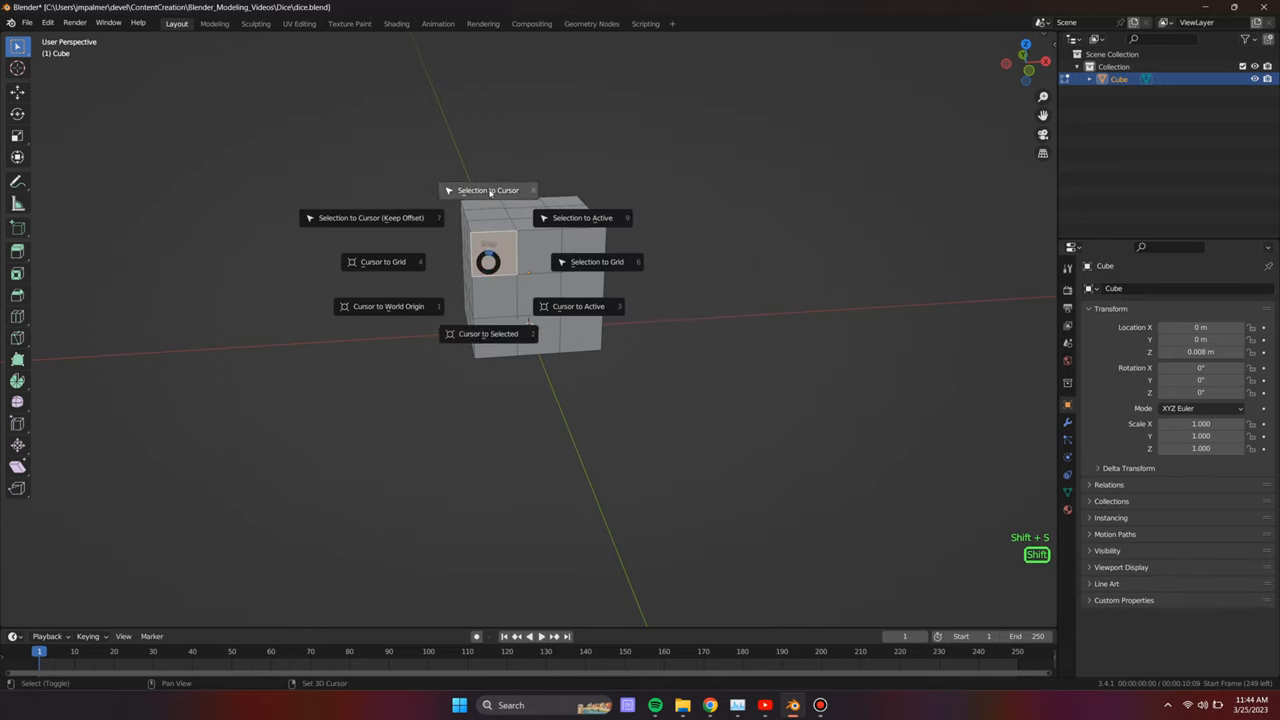
click(488, 190)
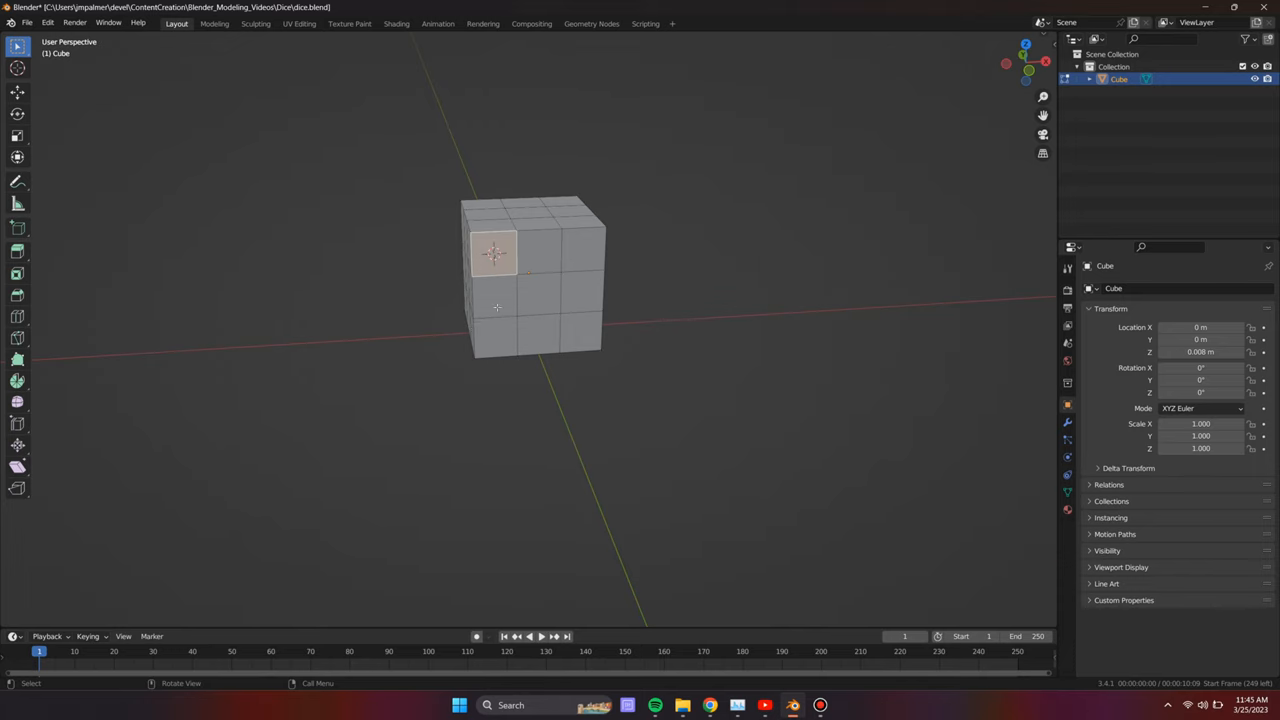
- Add a Bevel modifier to the cube with 4 segments
click(1106, 288)
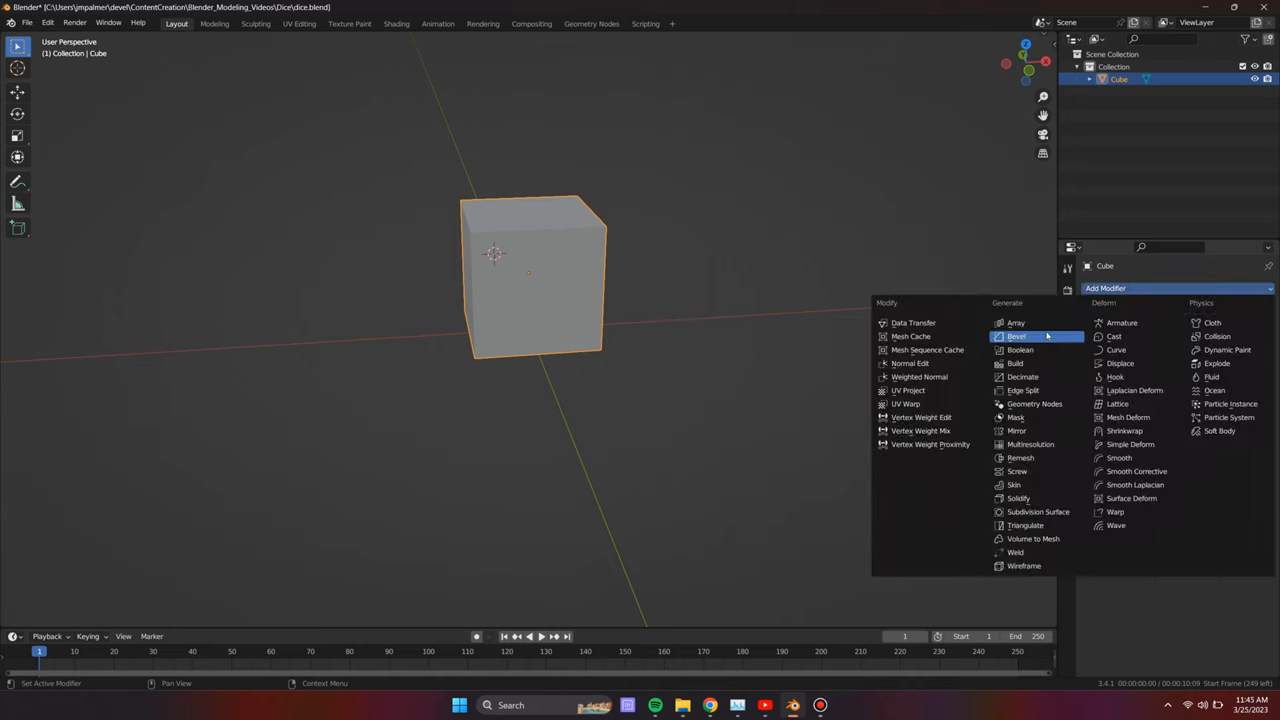
click(1016, 336)
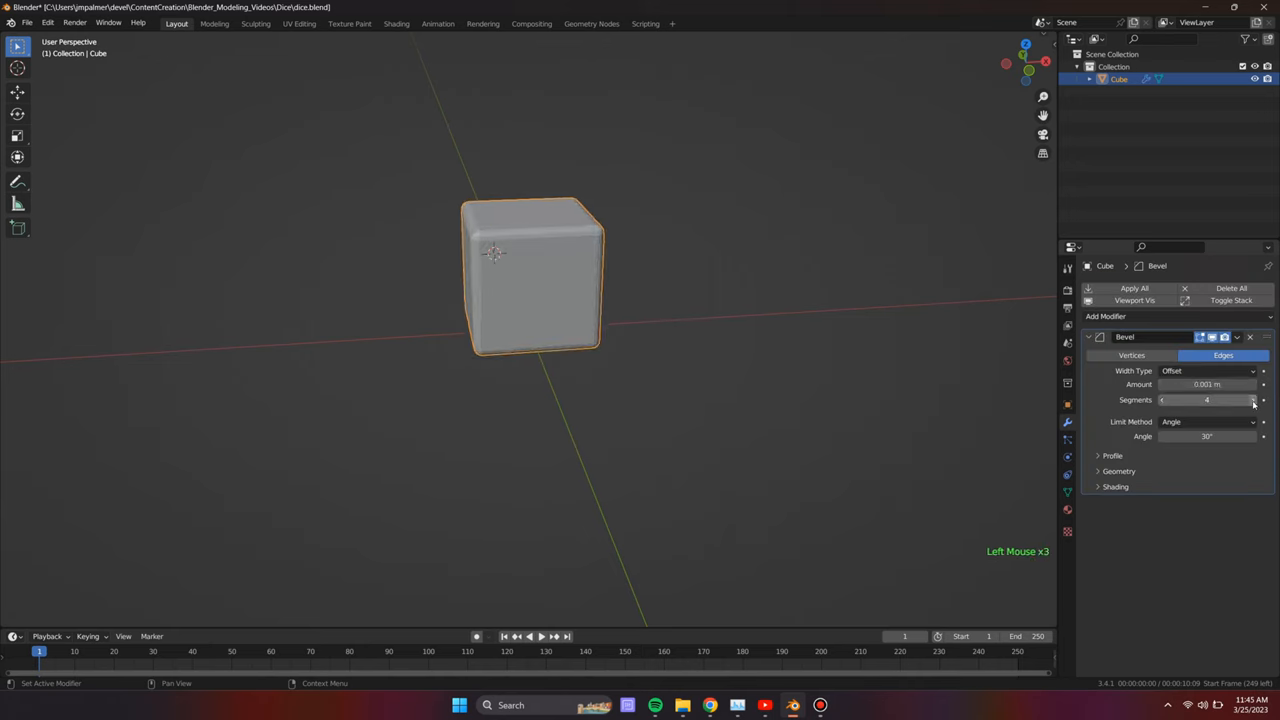
click(1263, 400)
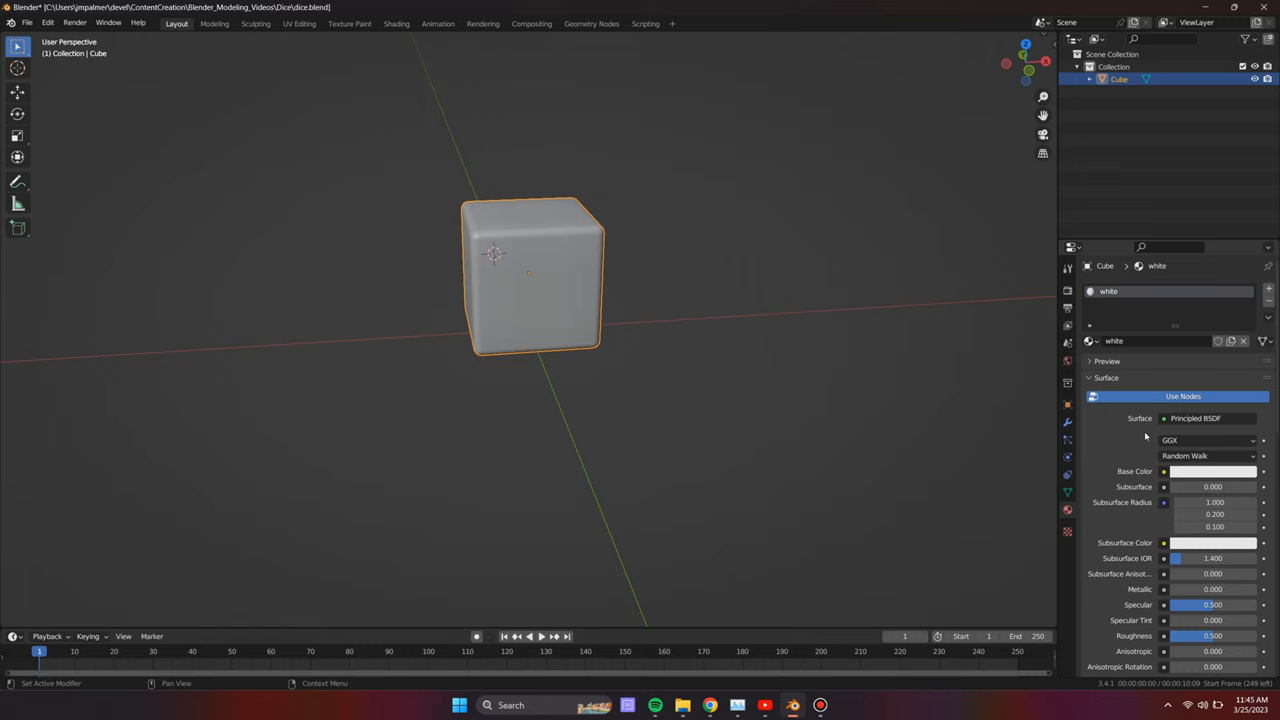
mouse_move(1147, 458)
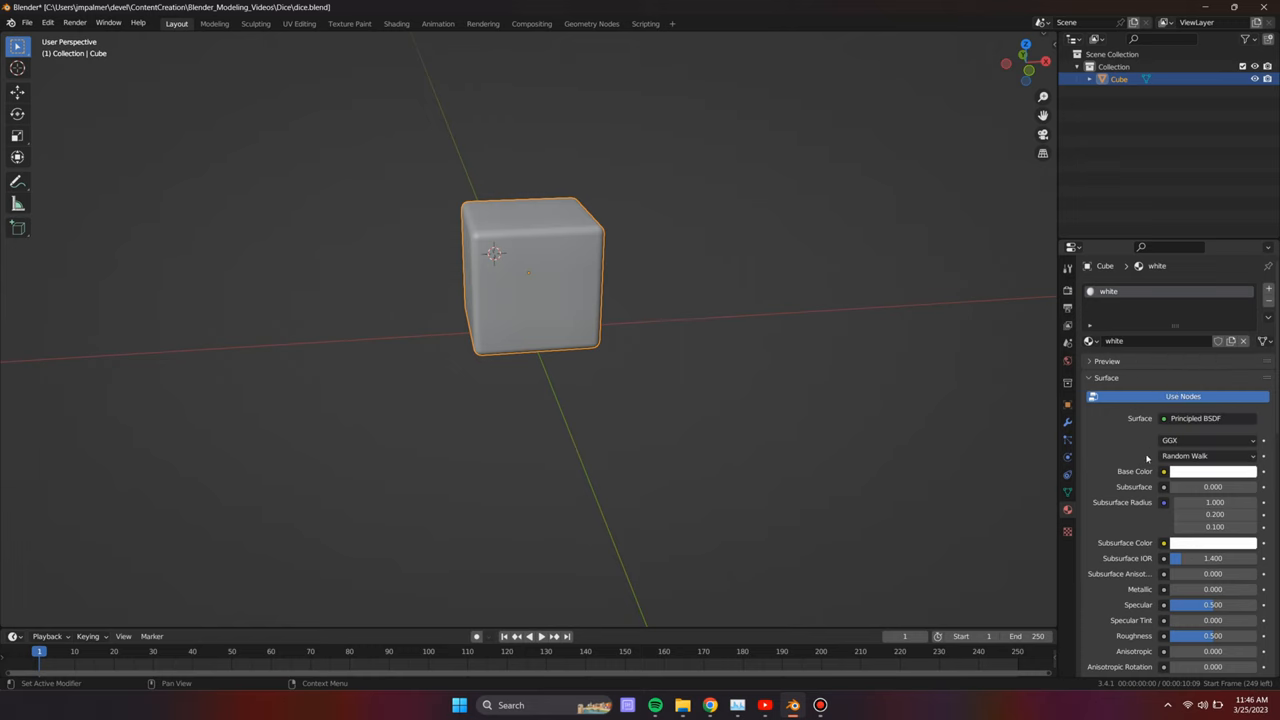
- Enable cavity and shadow in the viewport shading settings
click(965, 39)
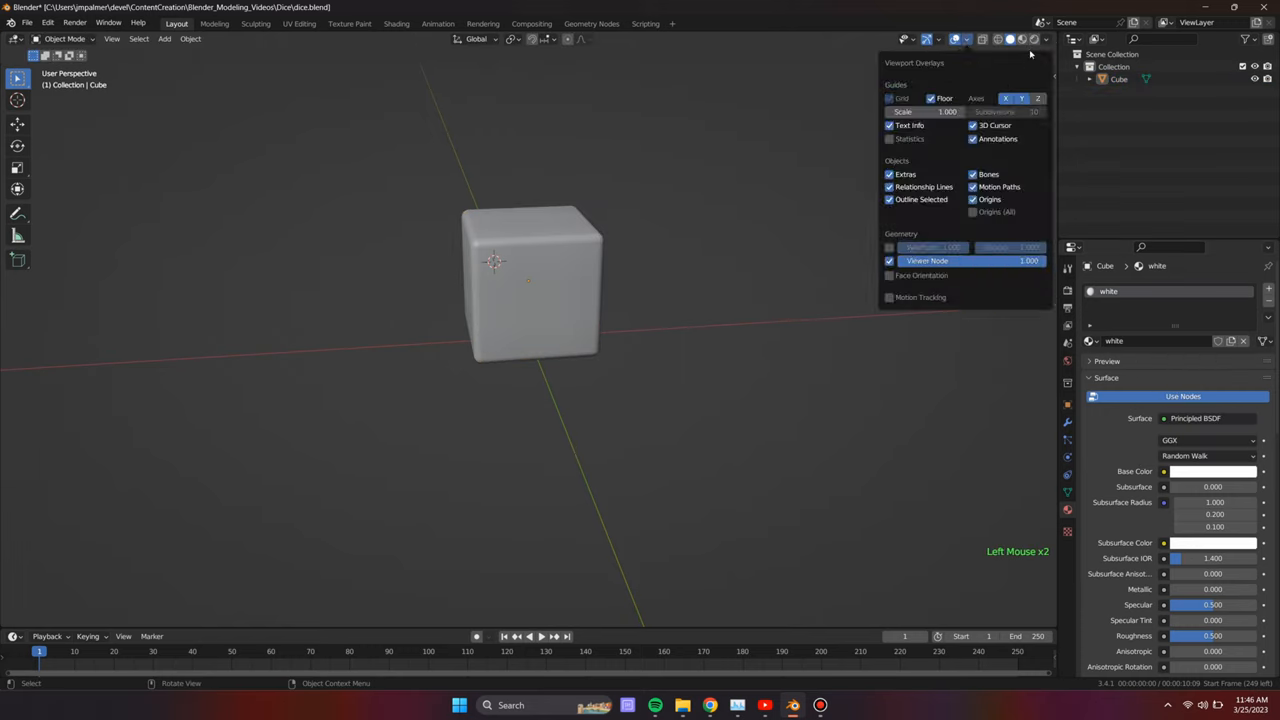
click(1046, 39)
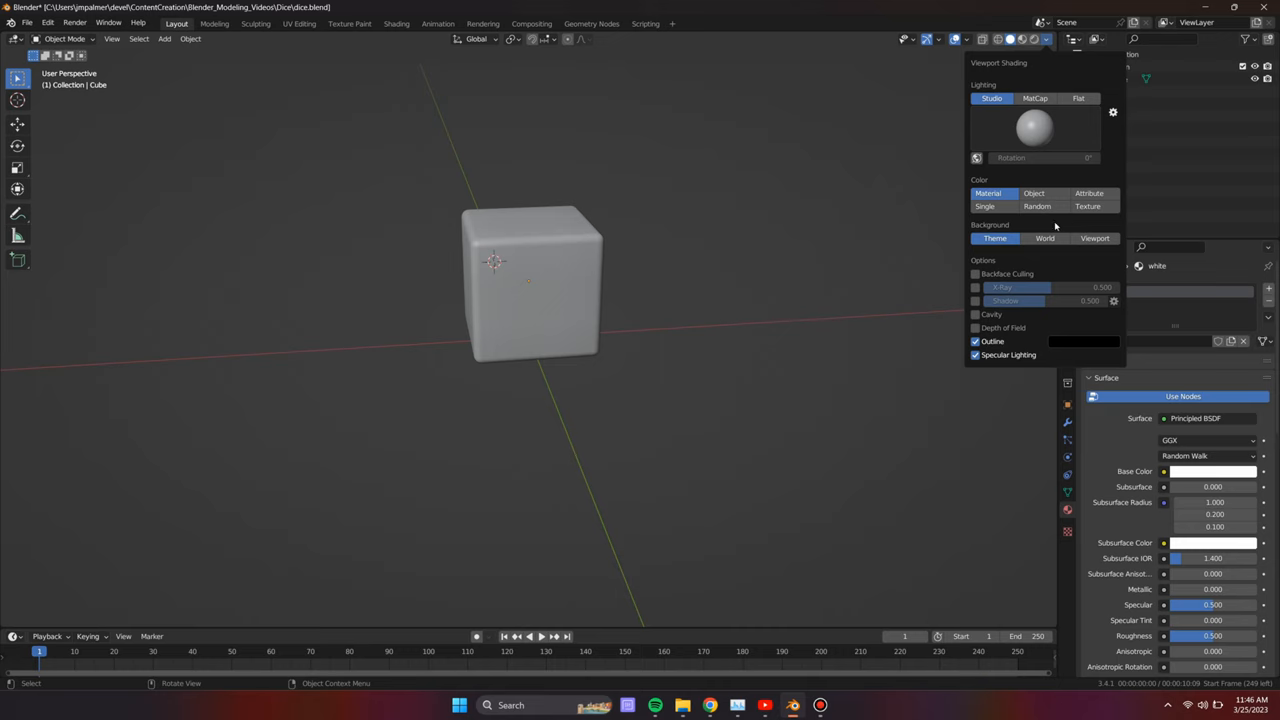
click(975, 314)
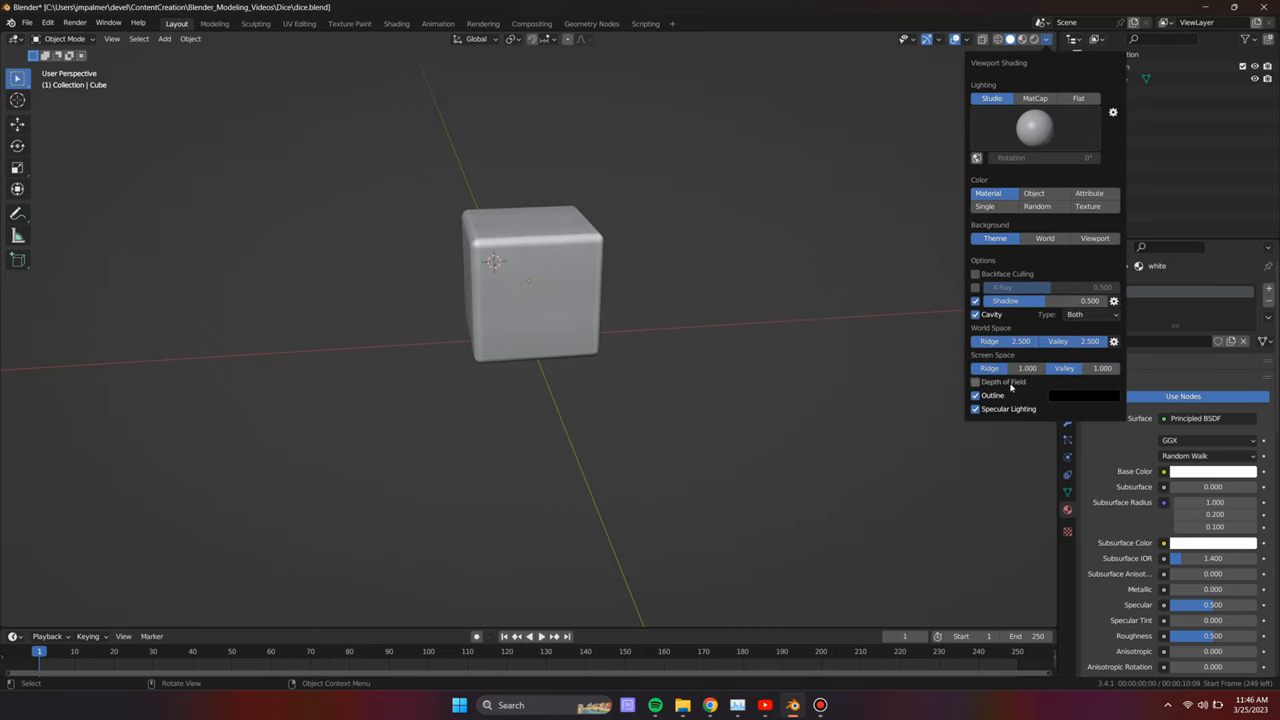
scroll(down, 3)
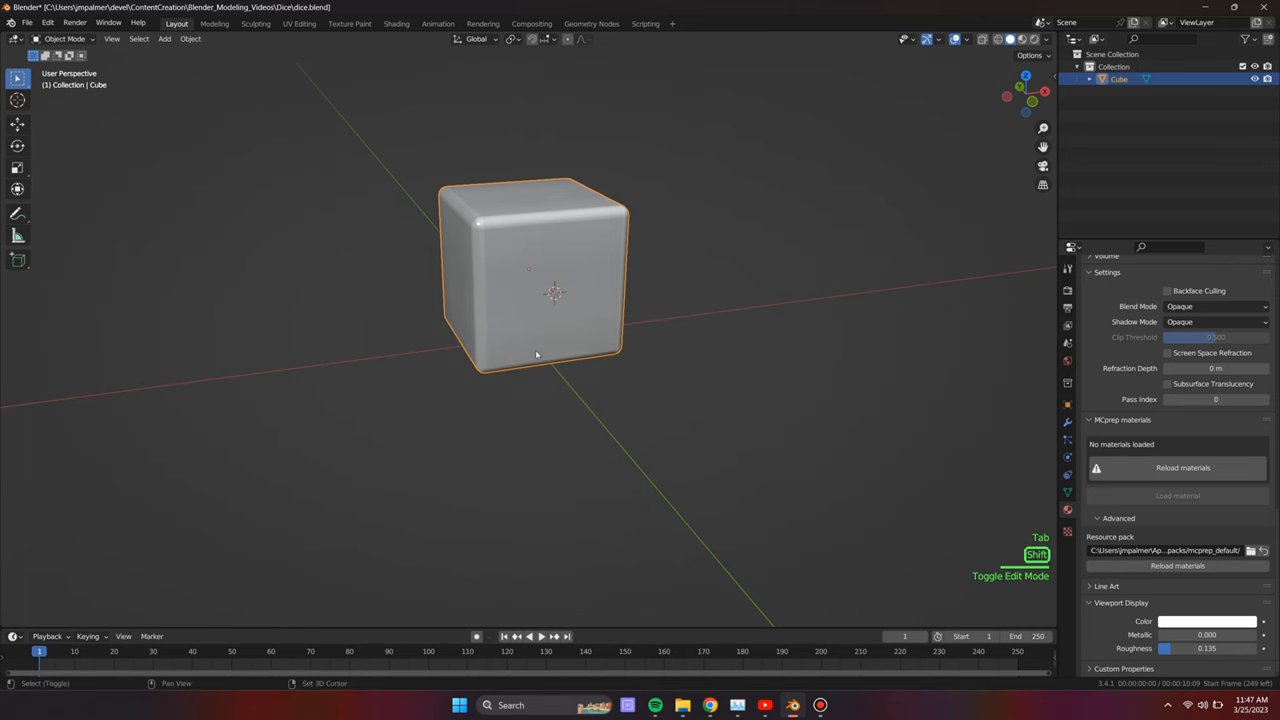
- Add a small icosphere at the 3D cursor and give it a new black material
click(163, 38)
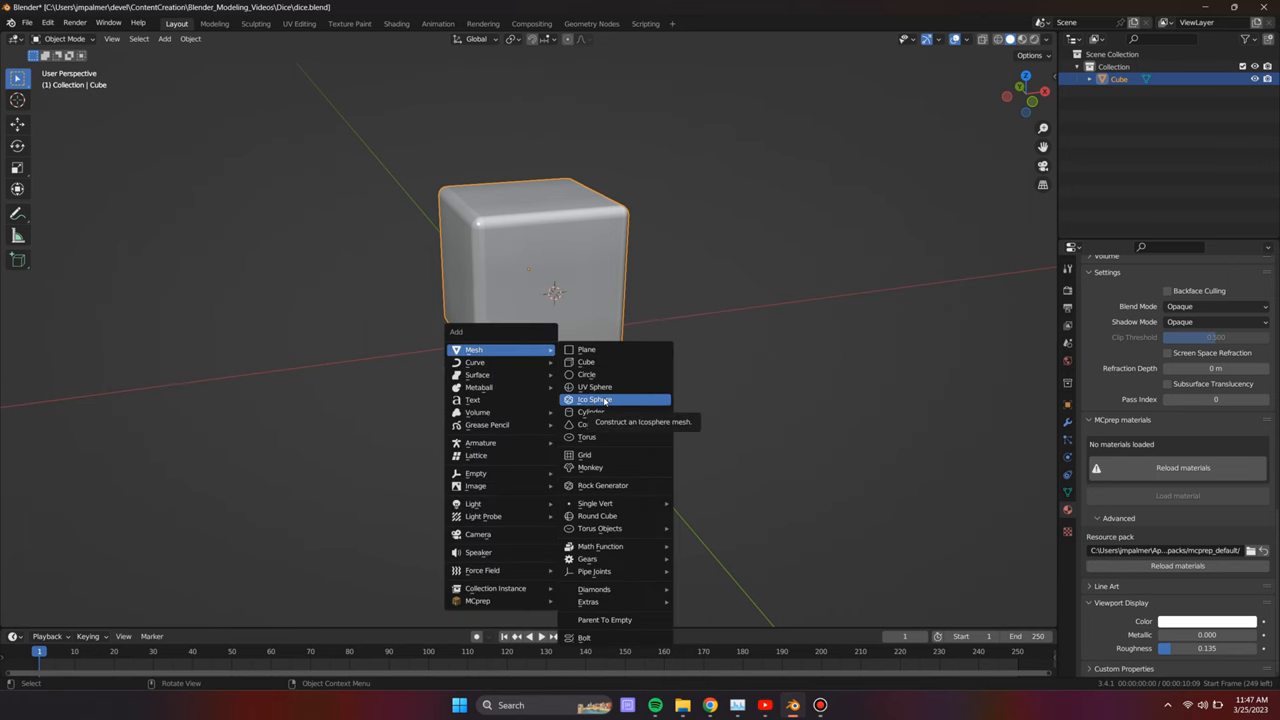
click(595, 399)
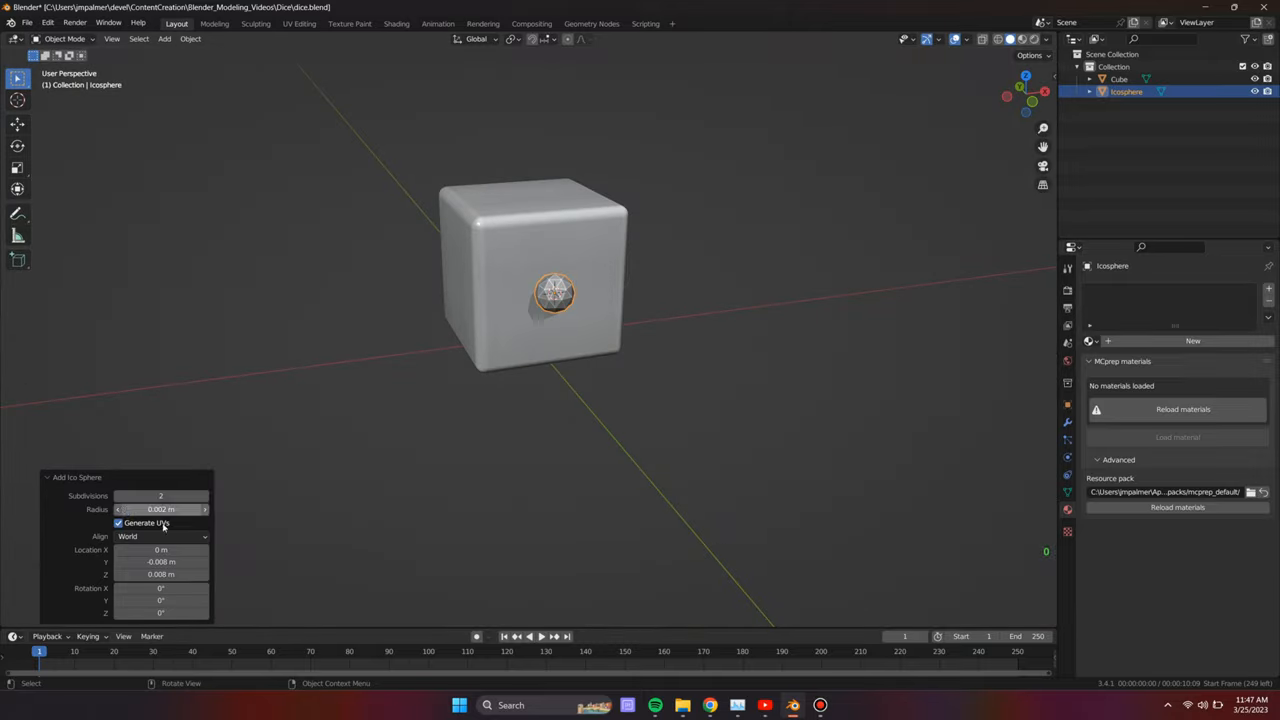
click(204, 496)
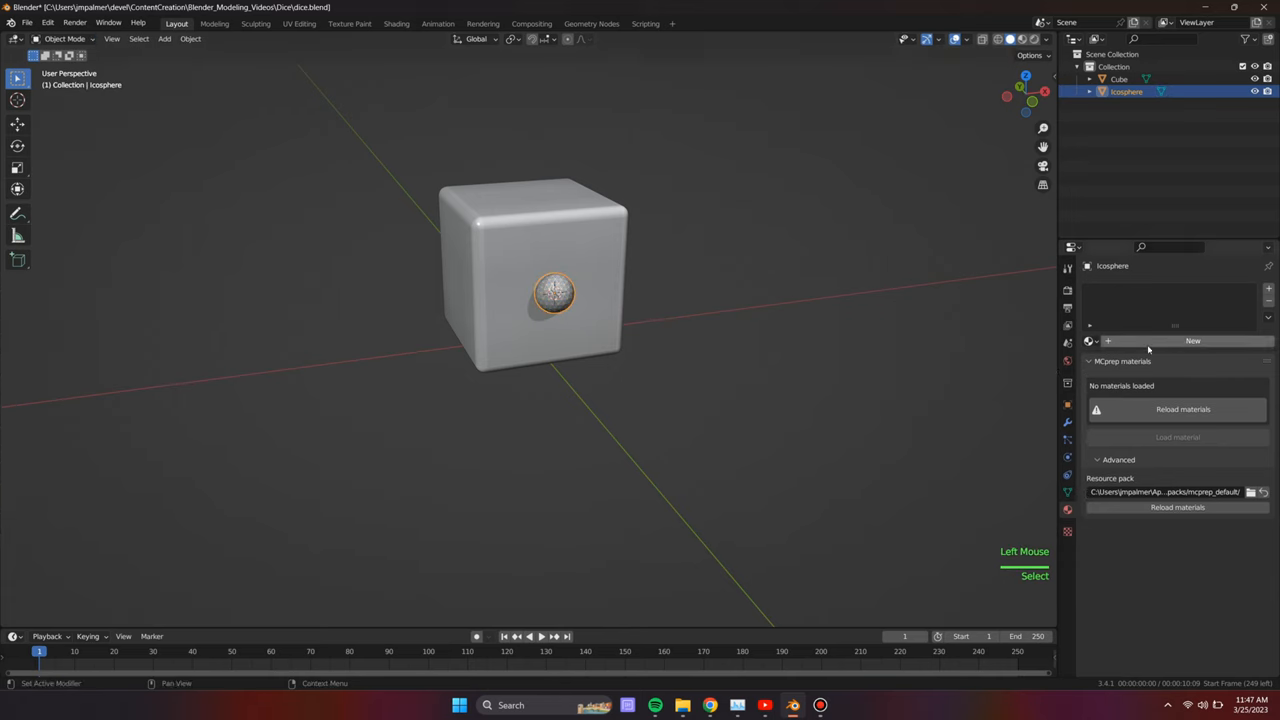
click(1192, 340)
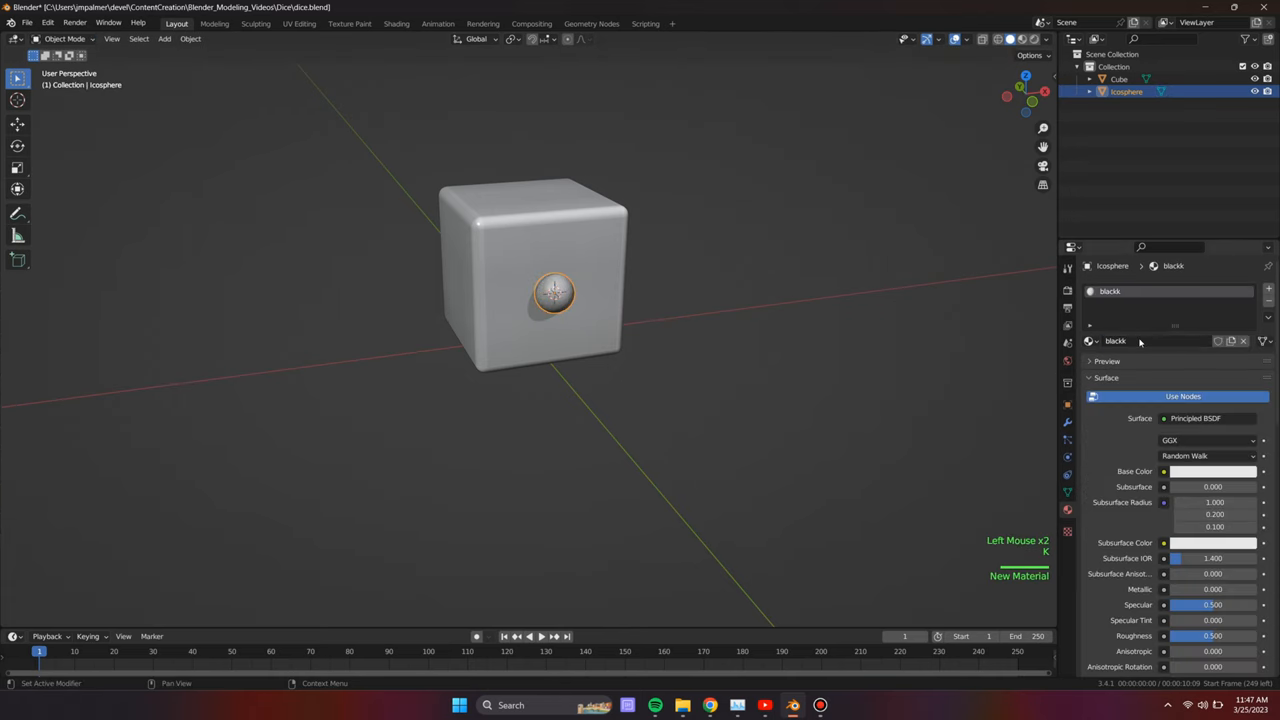
click(1210, 471)
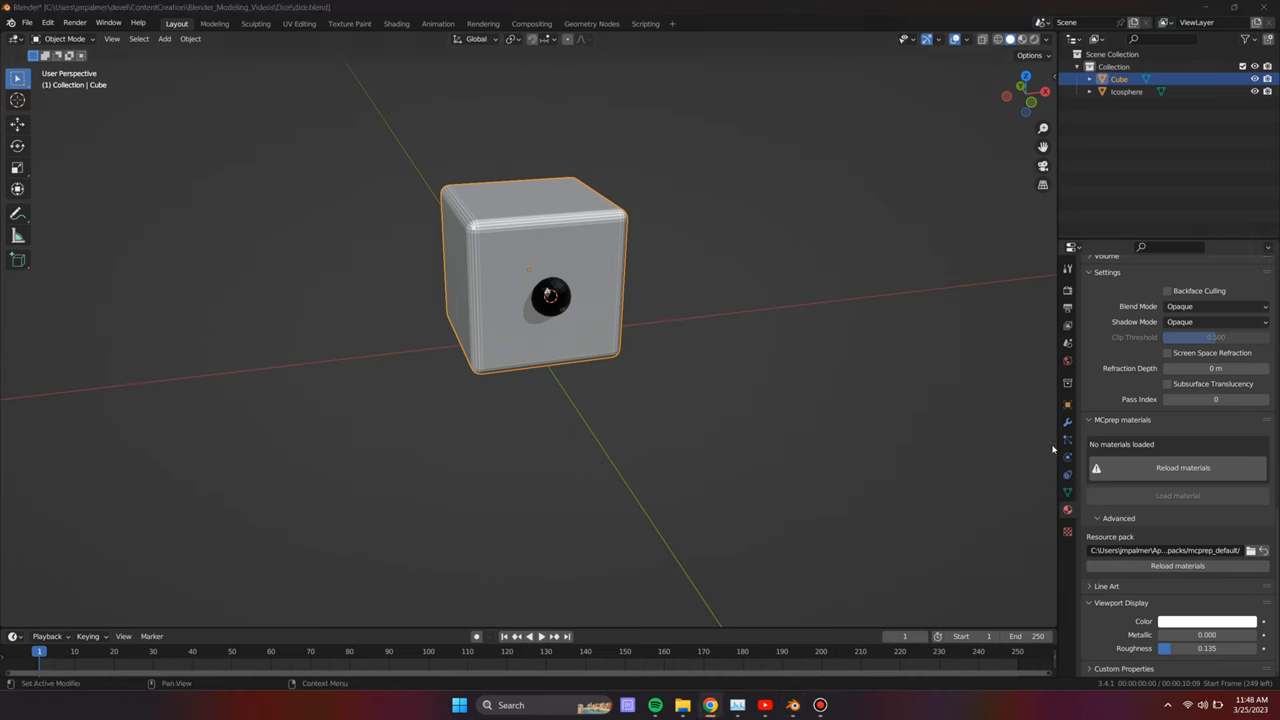
- Add an icosphere with a count-2 Array (offset Y 2.5, Z -2.5), then edit the cube
key(Tab)
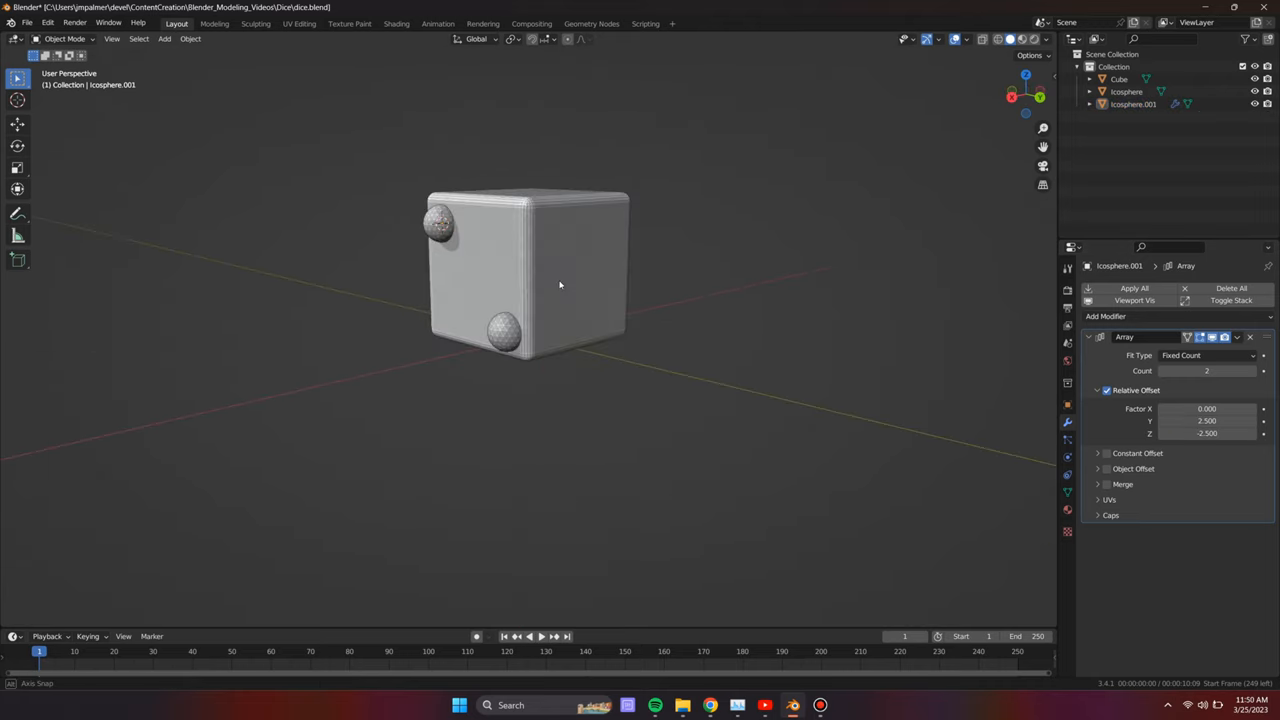
key(Tab)
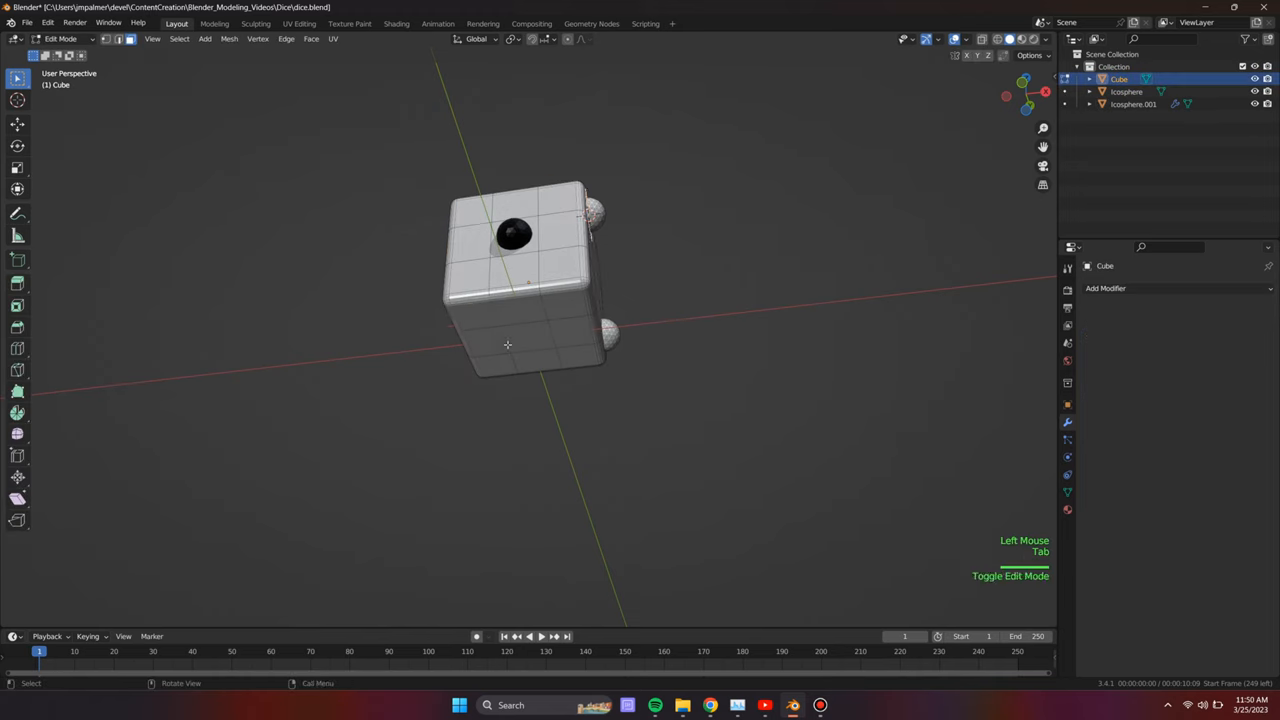
- Add an icosphere with two Array modifiers at Y -2.5 offsets on a corner face
key(shift+a)
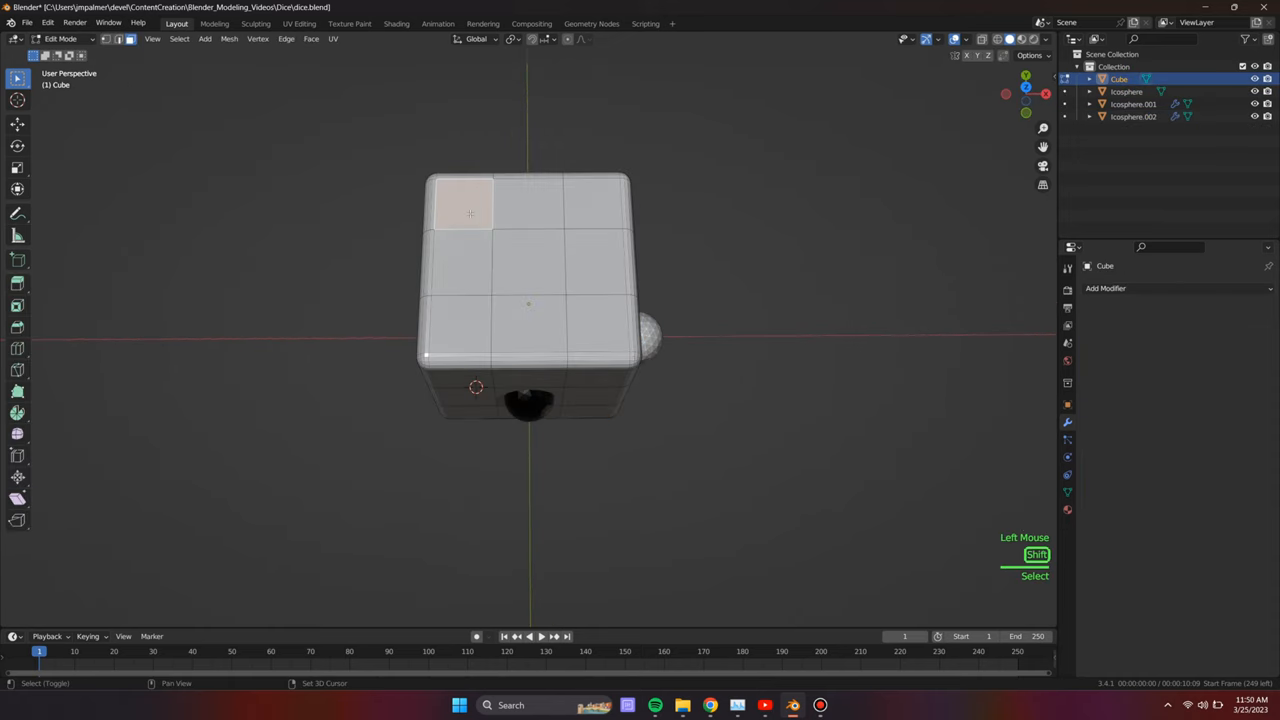
key(Tab)
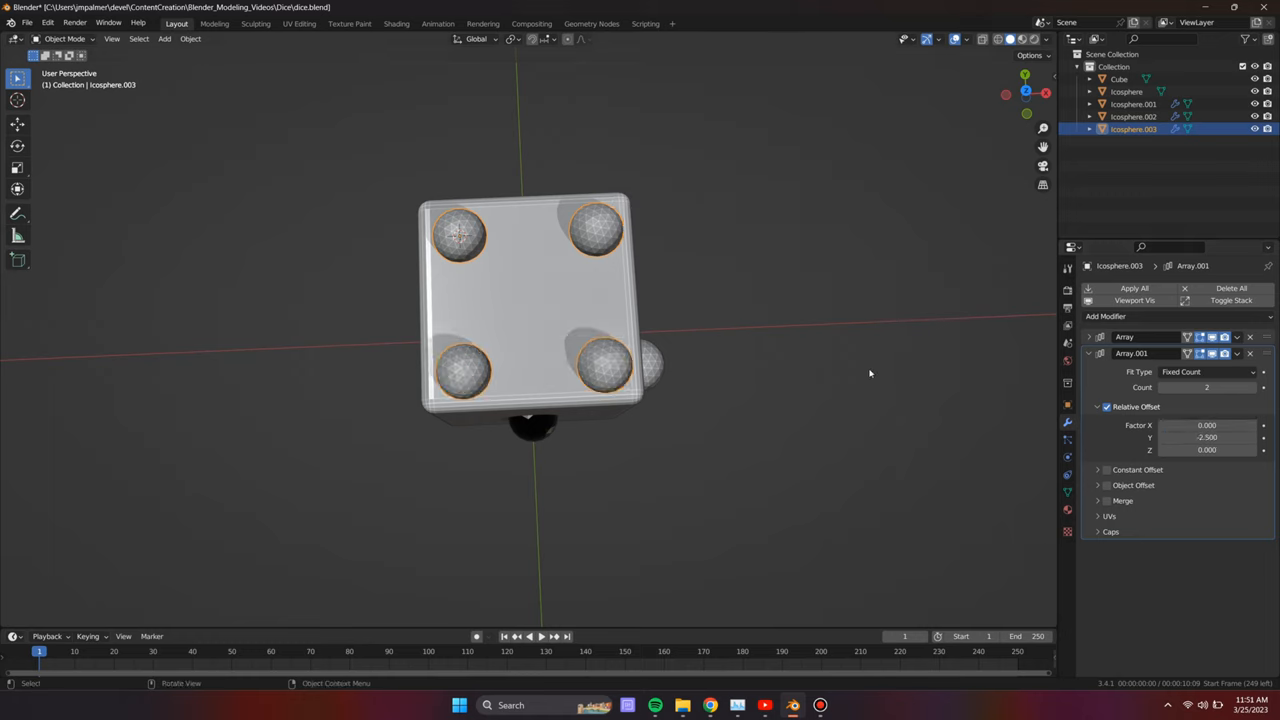
key(Tab)
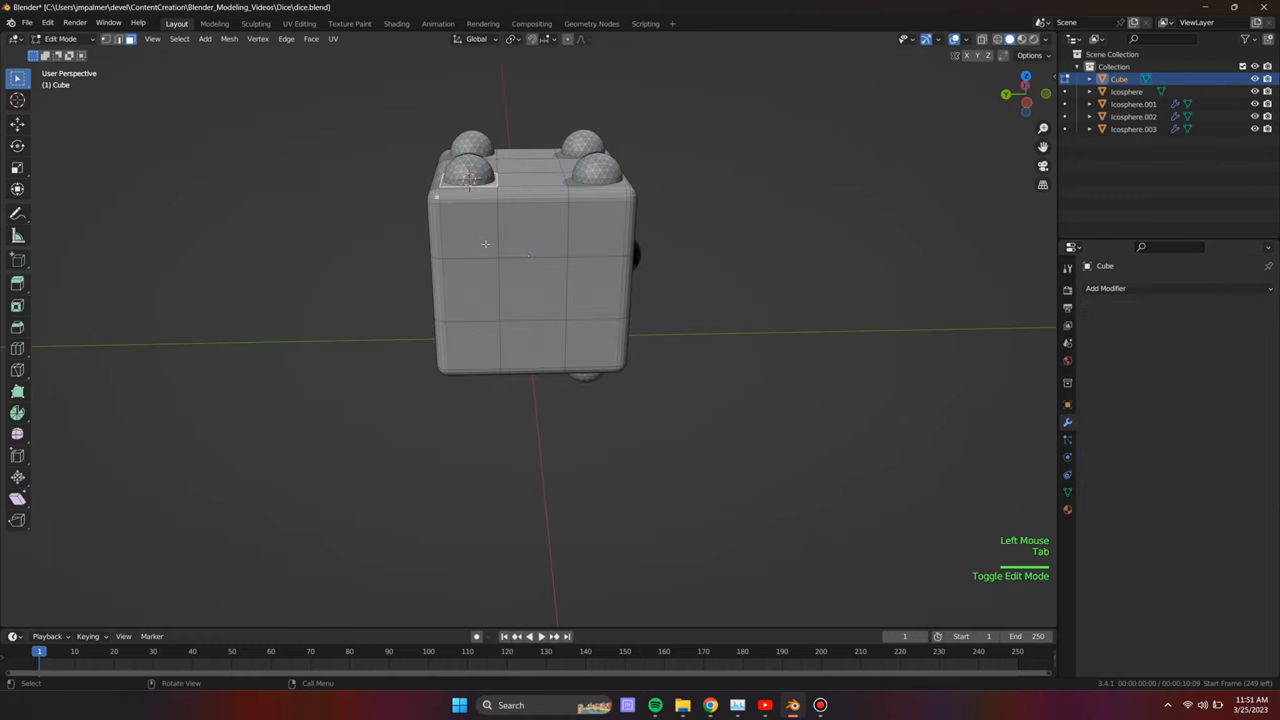
- Add an icosphere with an Array modifier at relative offset Y -1.25 for side-by-side pips
key(Tab)
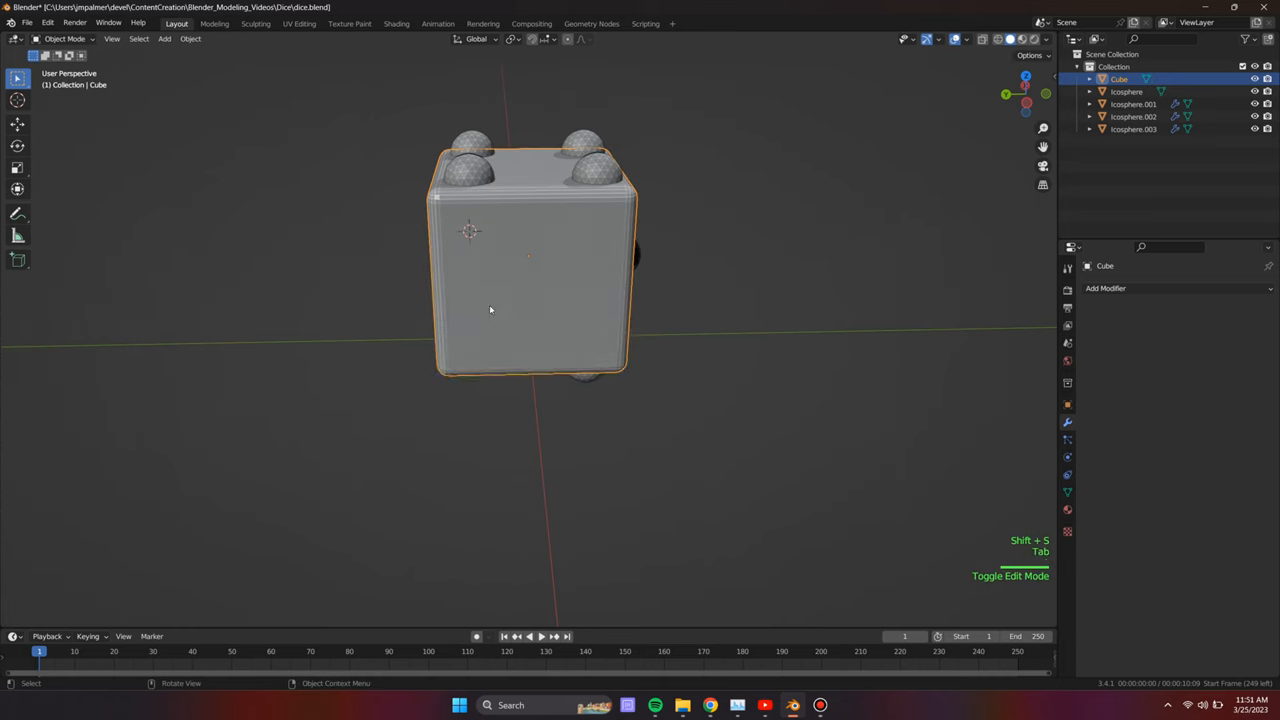
click(1106, 288)
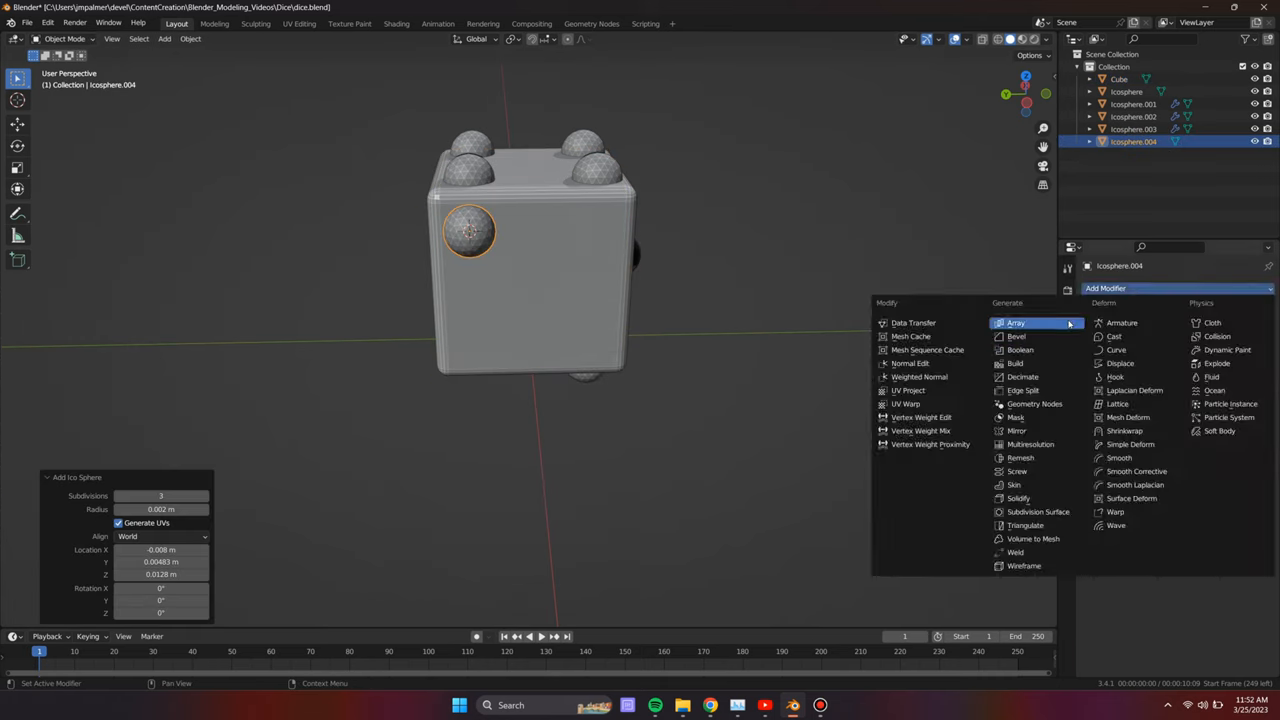
click(1015, 322)
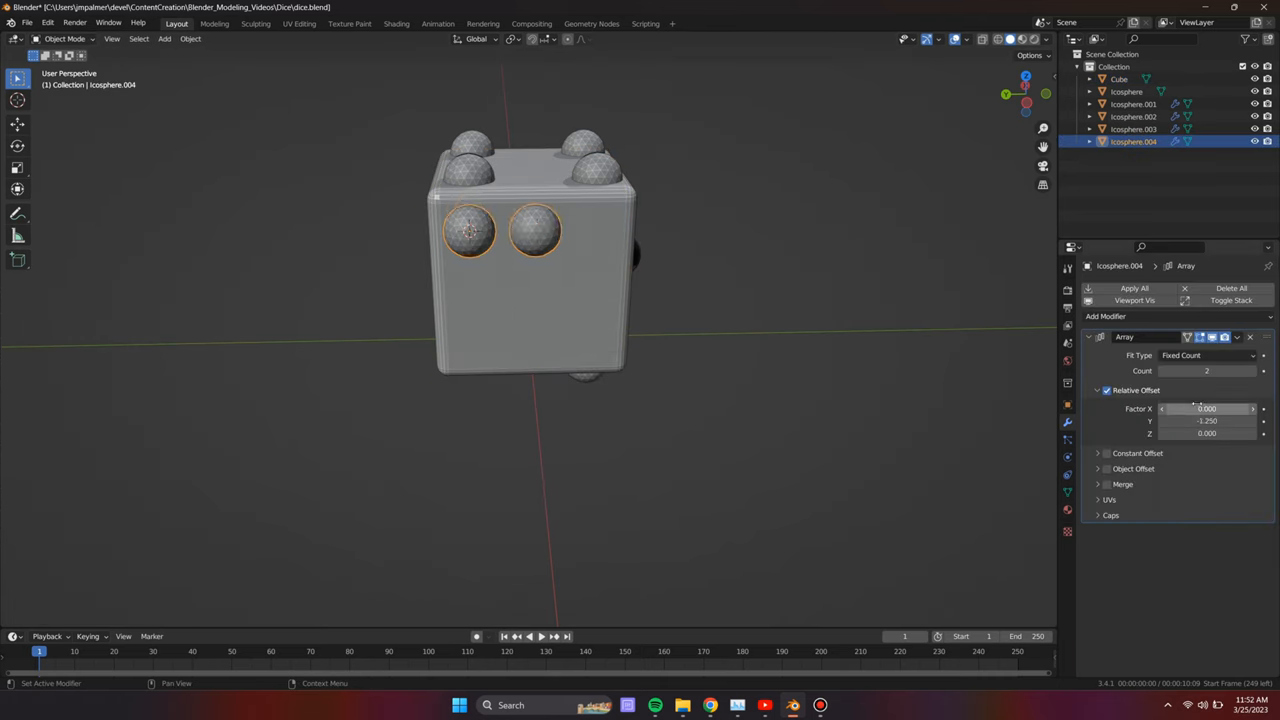
click(1105, 316)
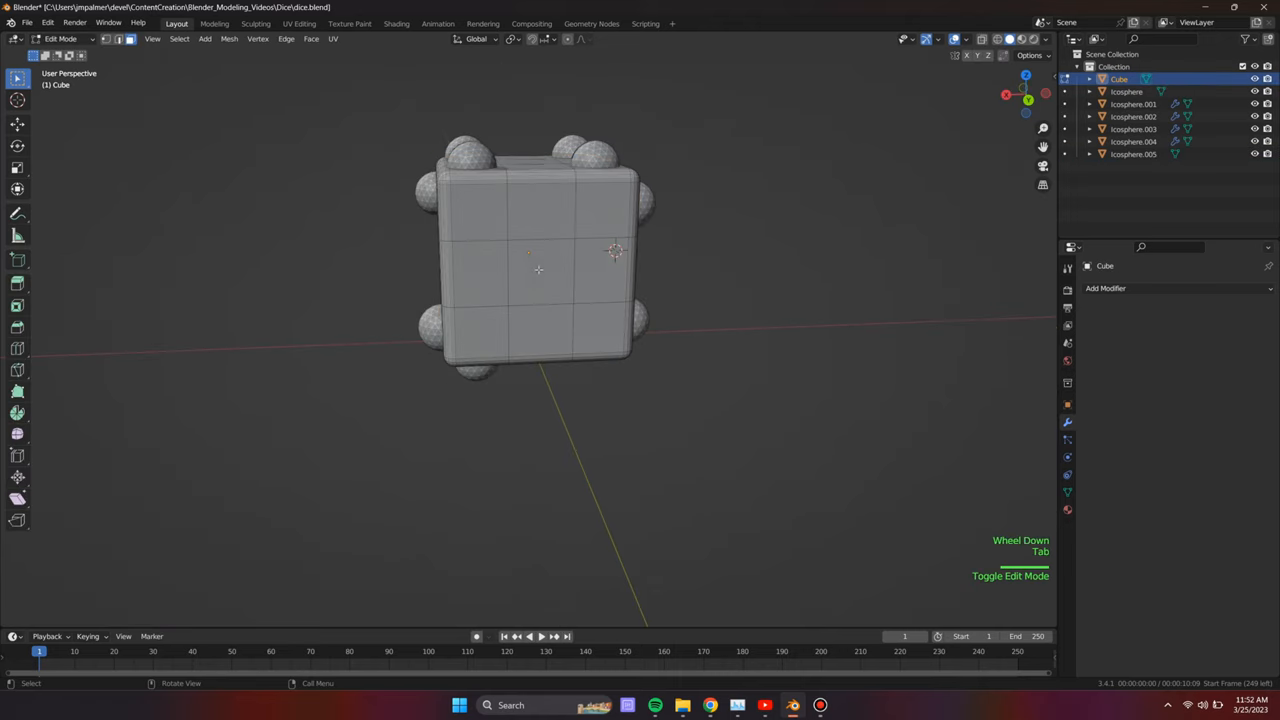
click(479, 211)
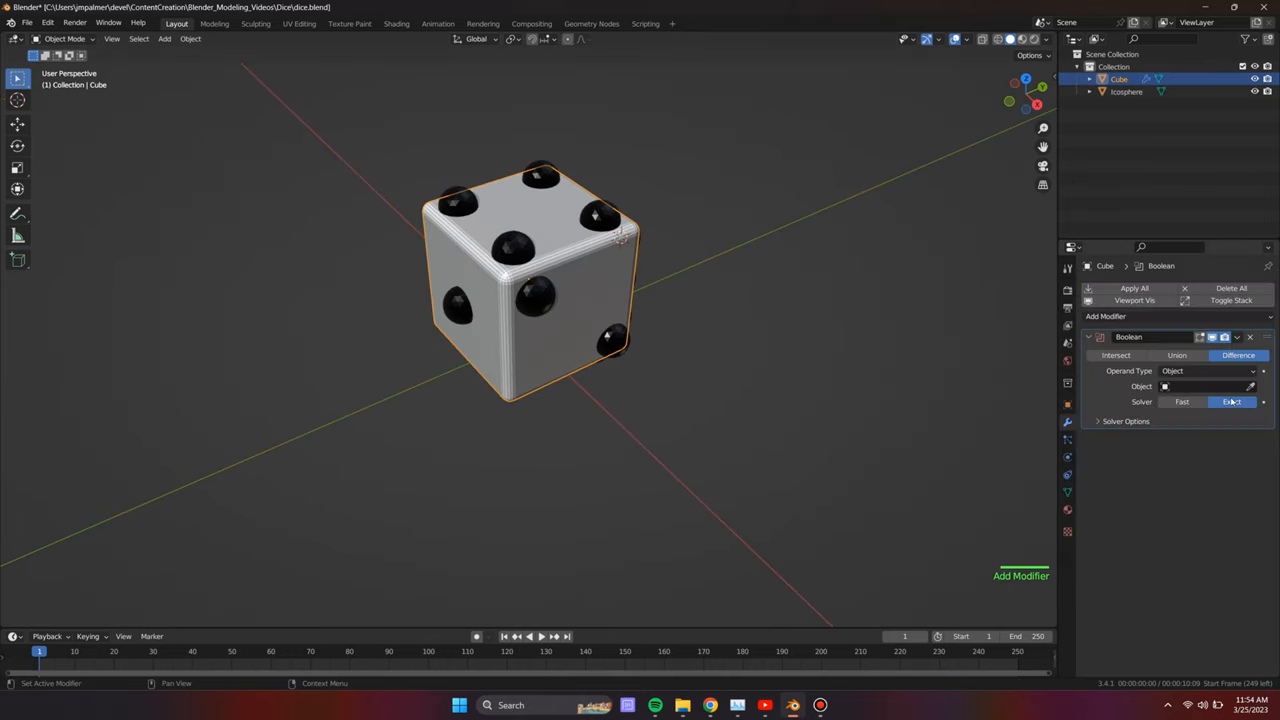
- Use the Exact solver for the Boolean cut, auto-smooth the die, and add a plane
click(1205, 440)
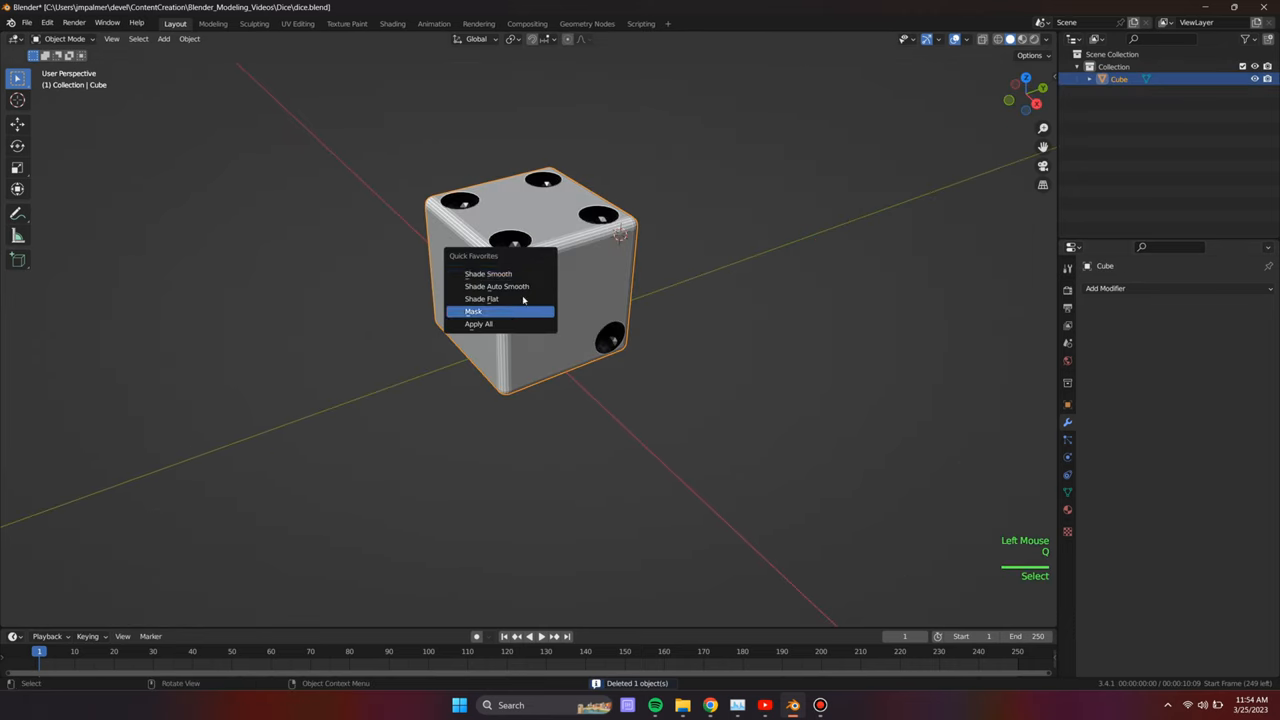
click(497, 286)
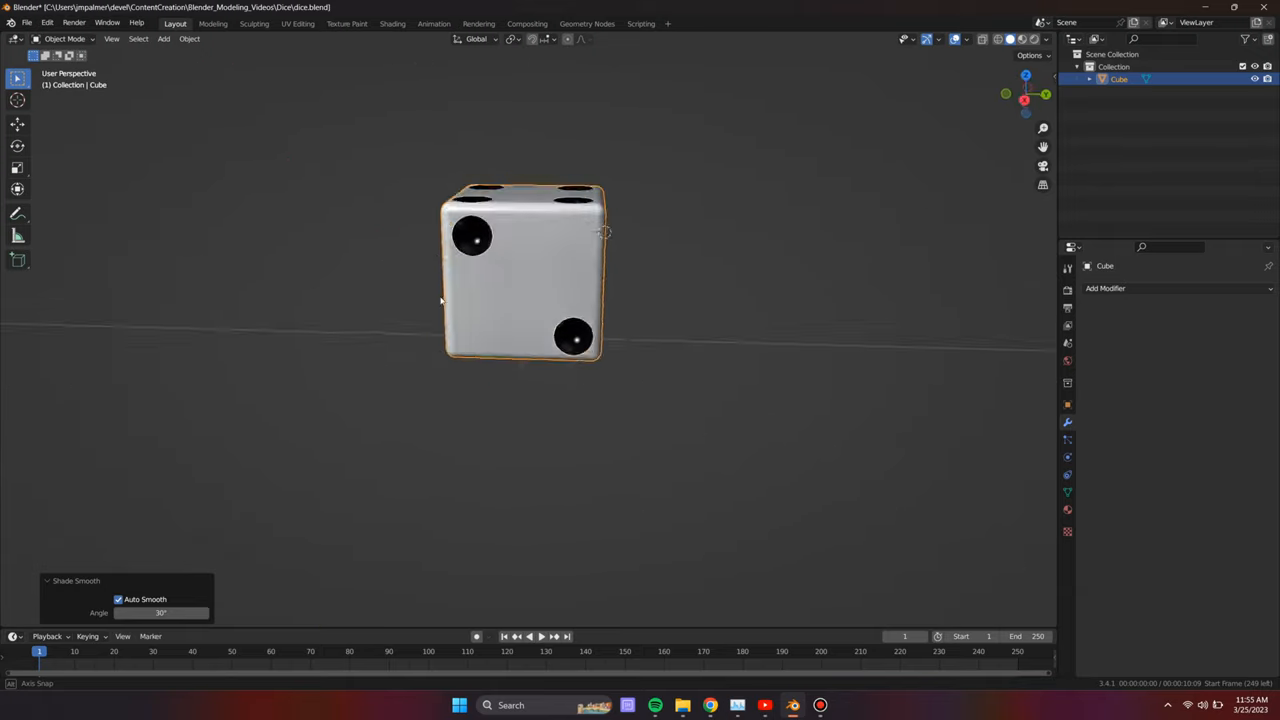
key(shift+a)
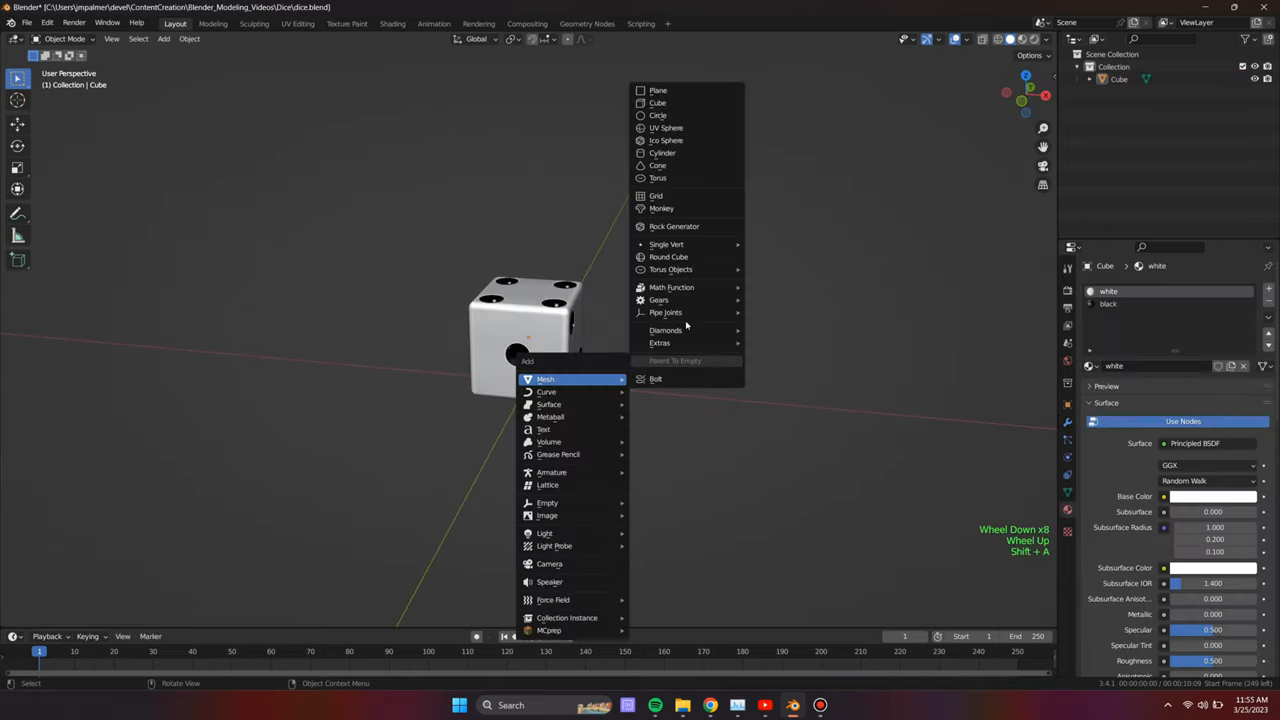
click(658, 90)
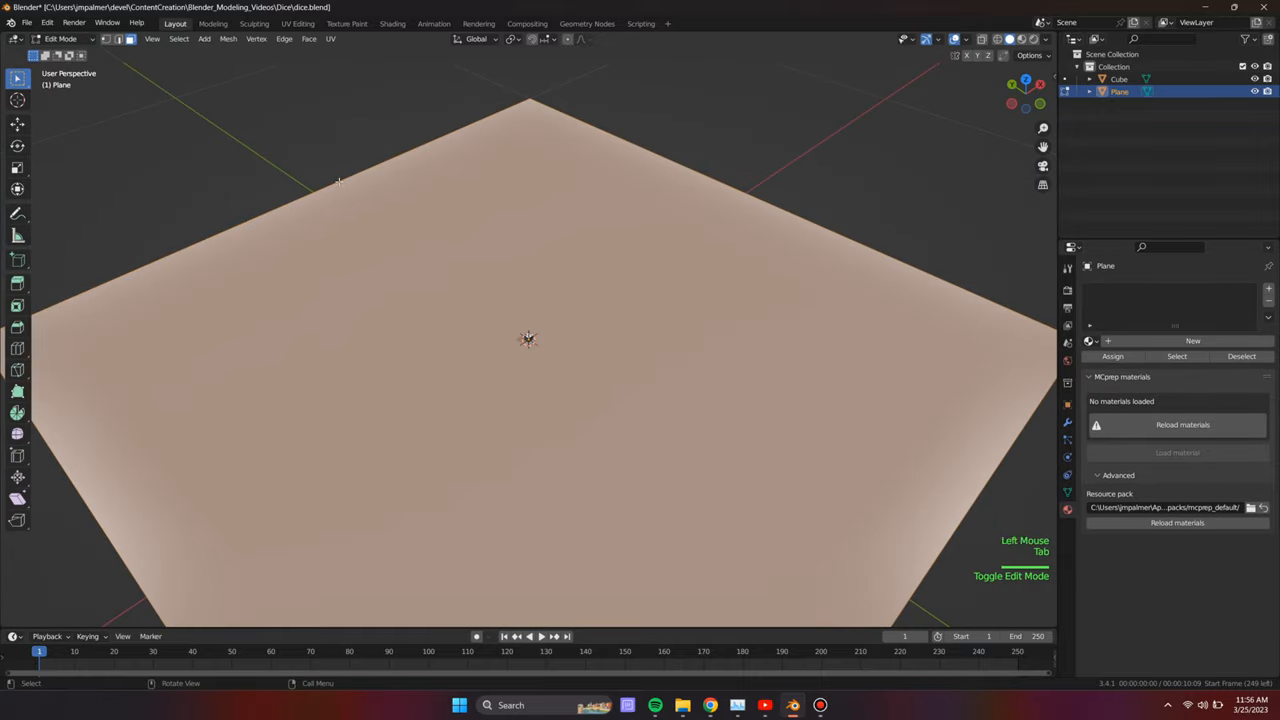
- Shape the plane into a backdrop, applying its scale and dissolving extra edges
key(Tab)
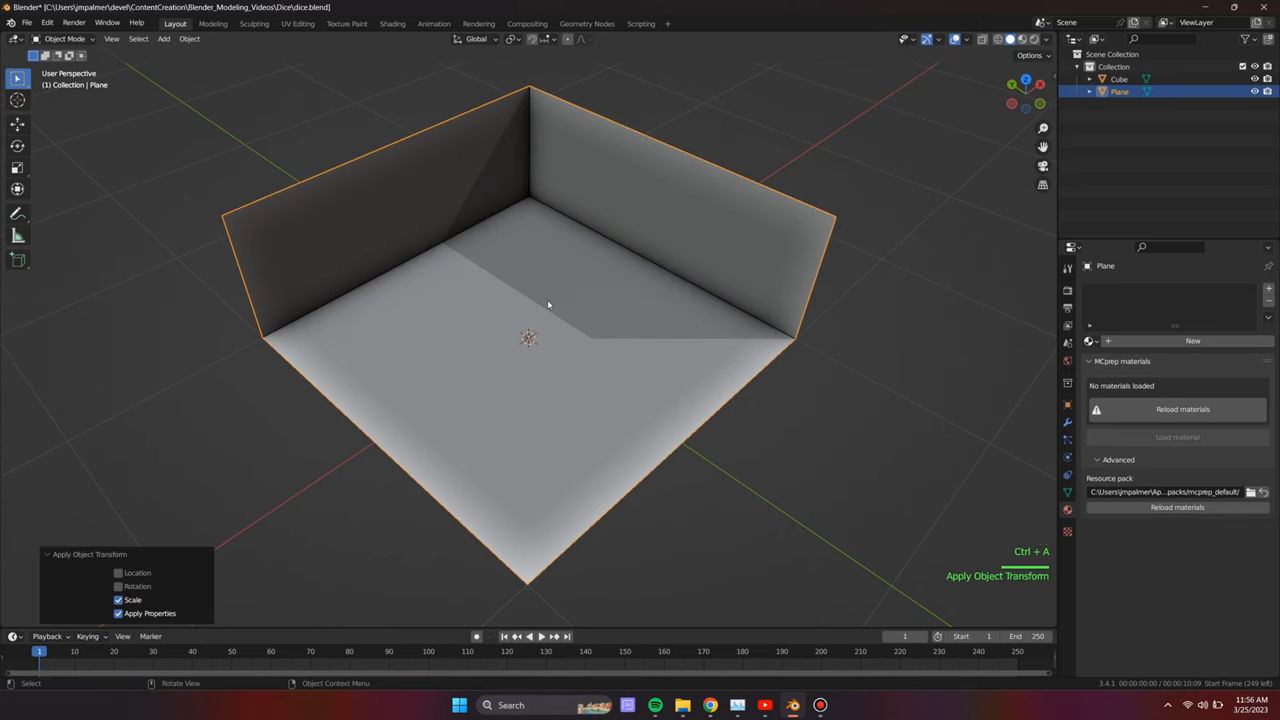
click(1119, 79)
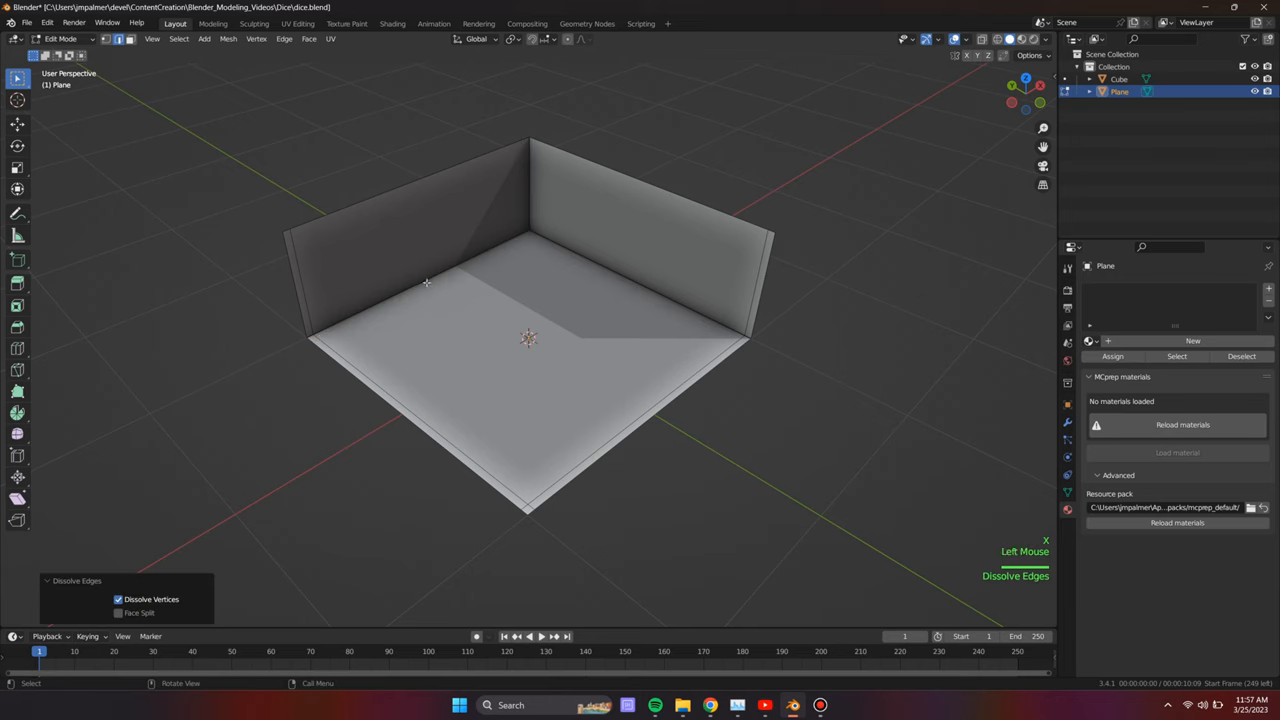
click(508, 269)
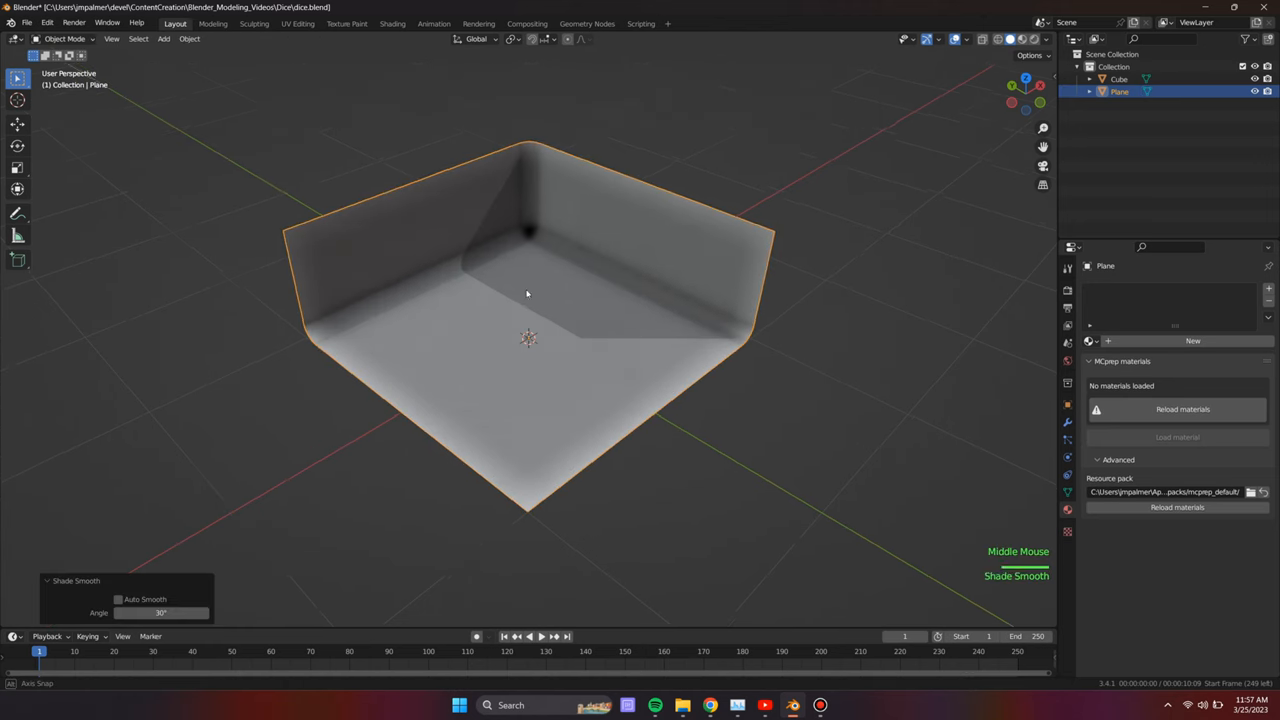
key(KP_7)
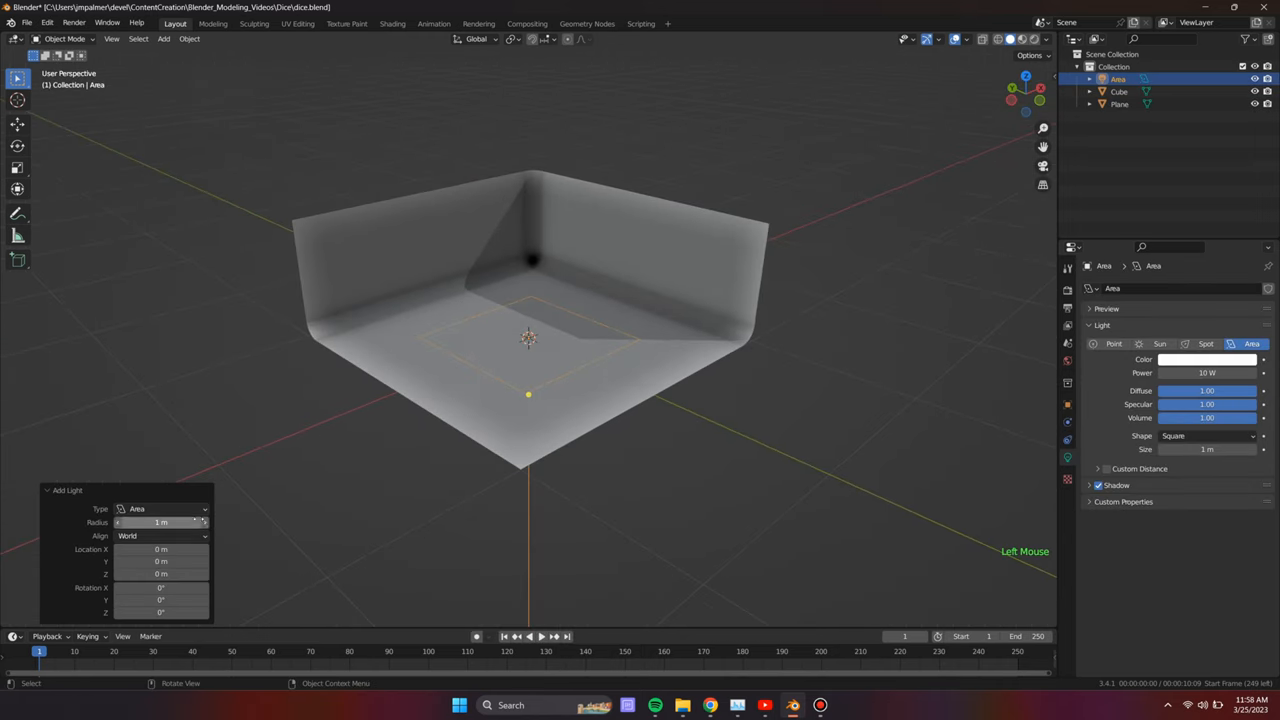
- Set the area light shape to Disk and add a camera
click(1207, 435)
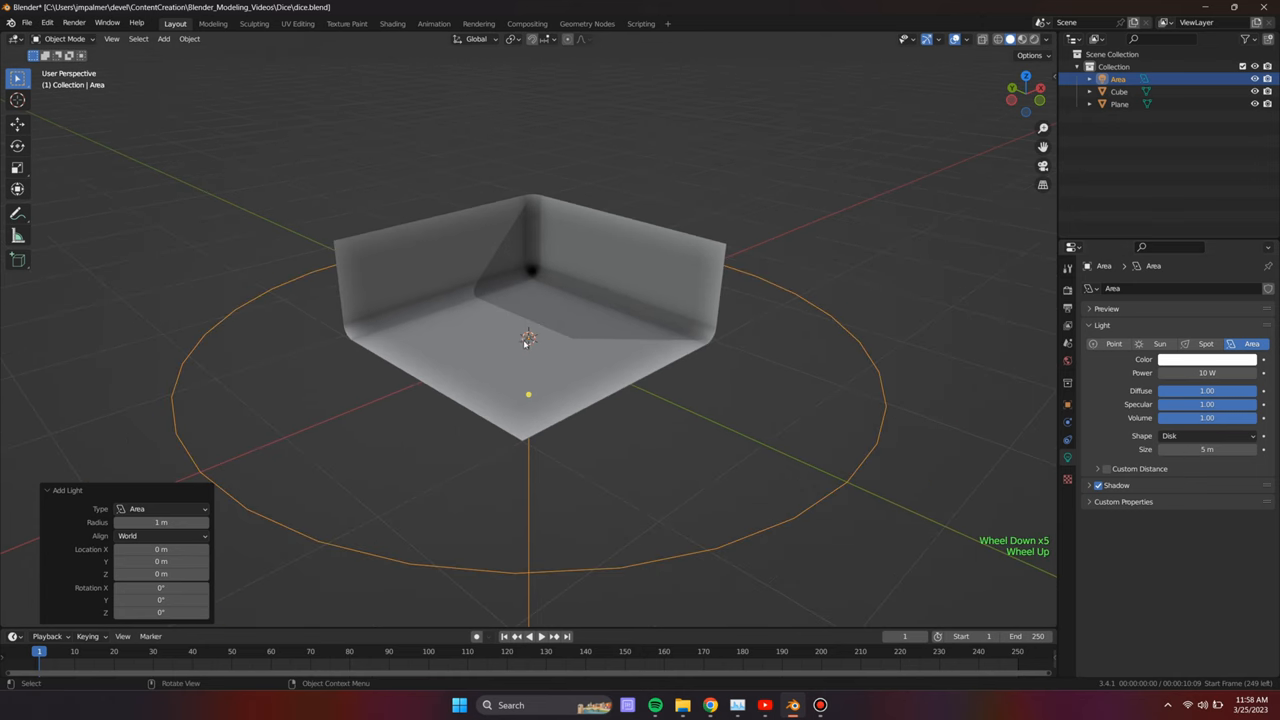
key(shift+a)
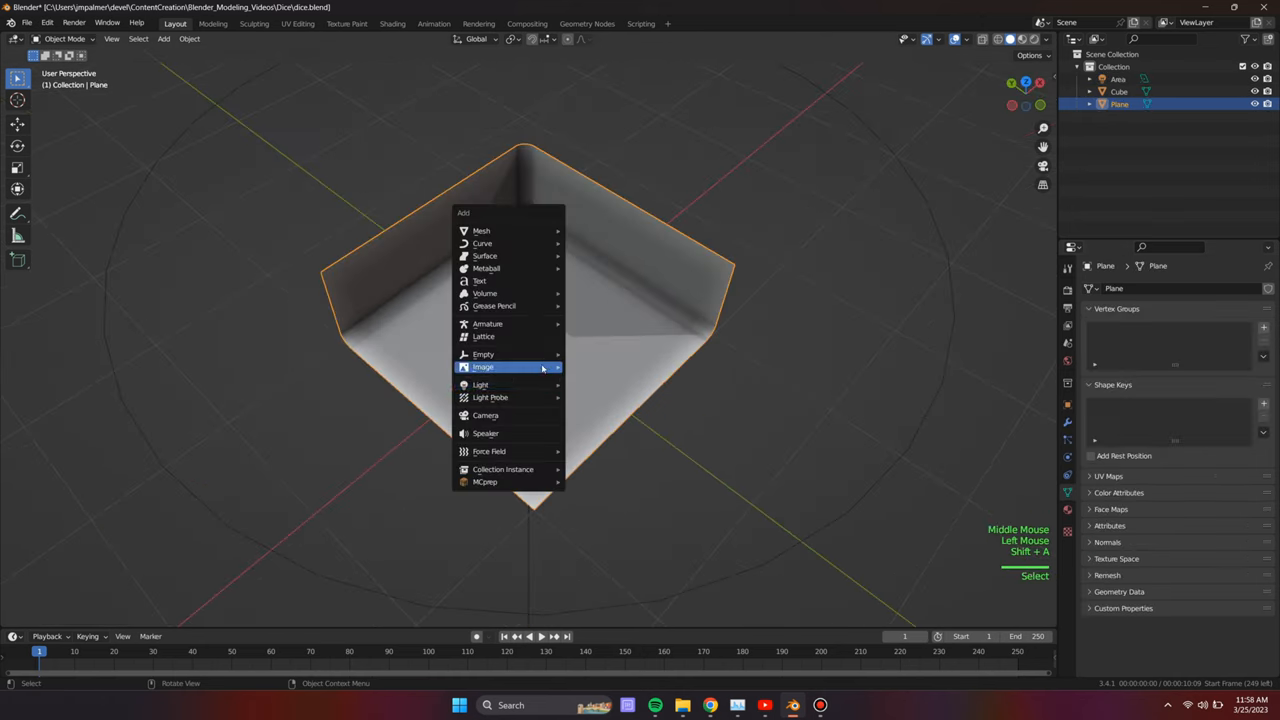
click(480, 384)
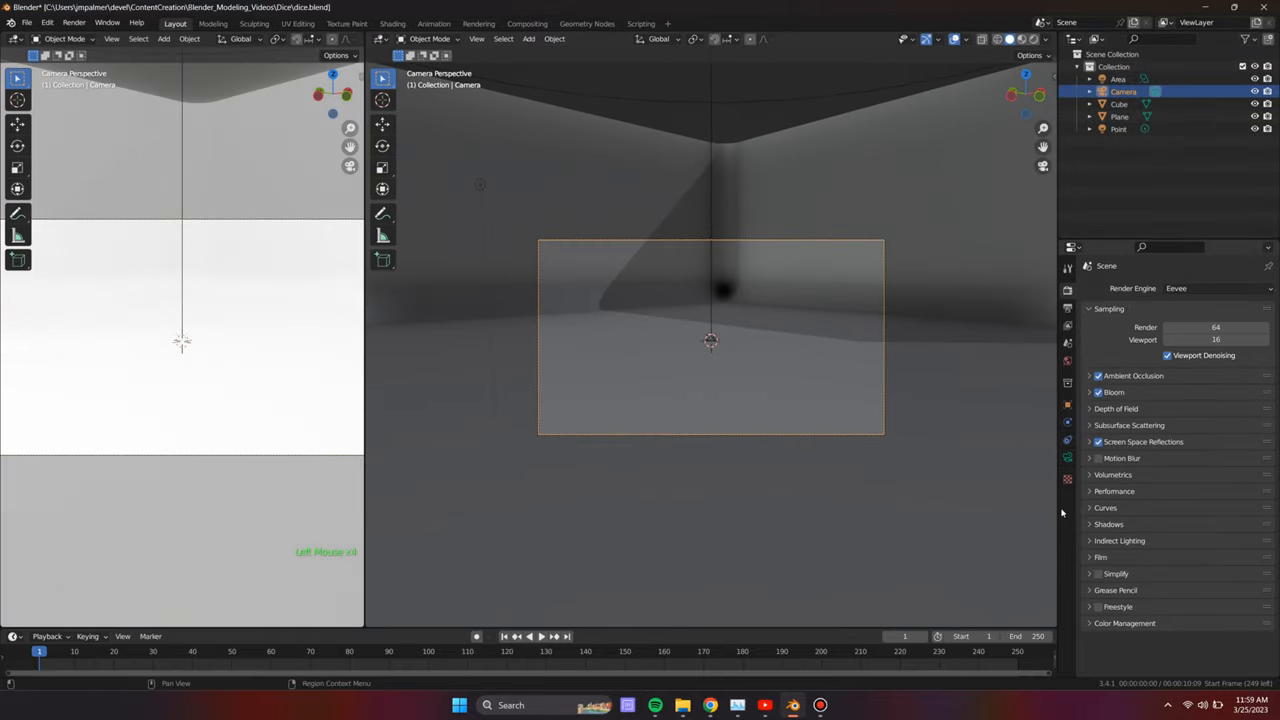
- Set the color management Look to High Contrast and select the floor plane
click(1215, 604)
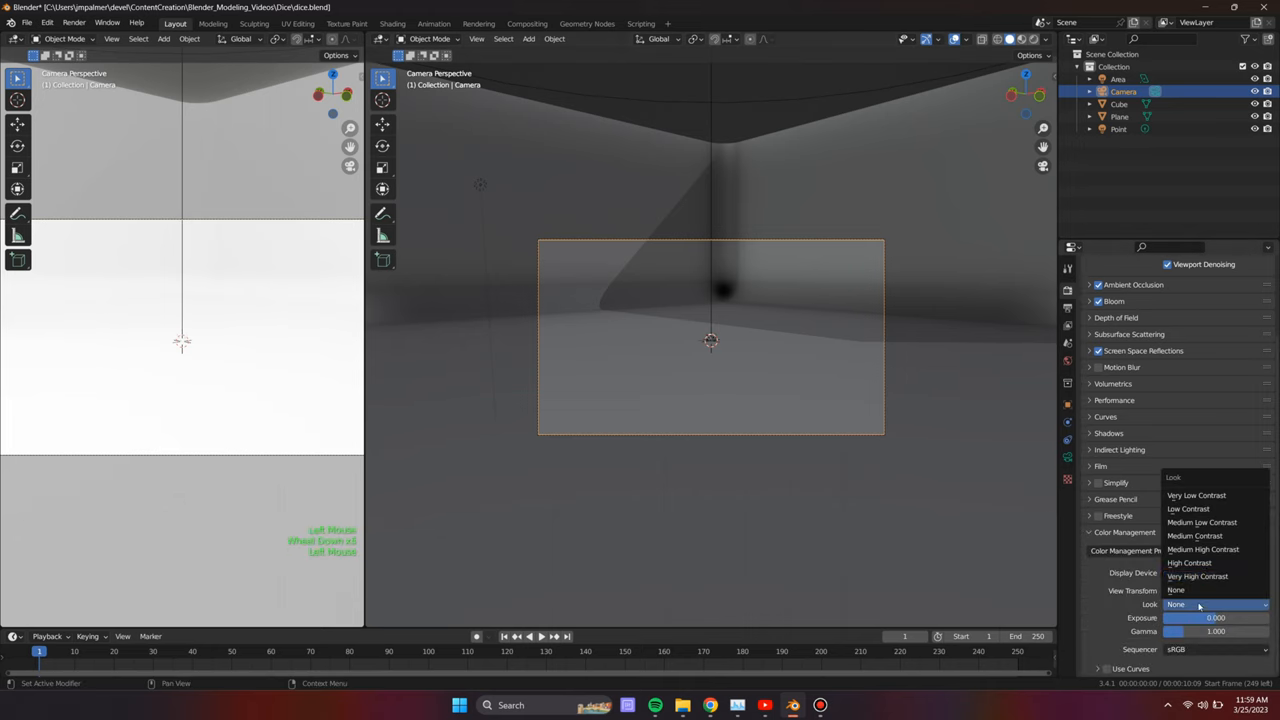
click(1189, 562)
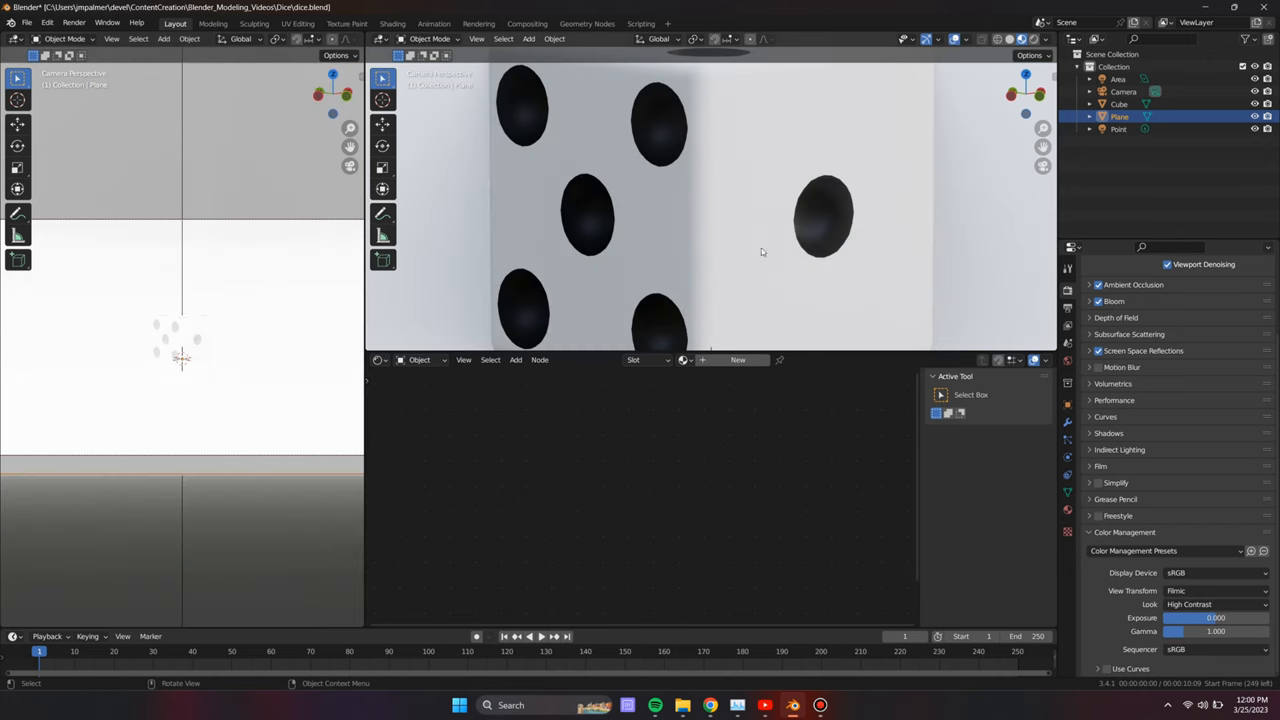
scroll(down, 3)
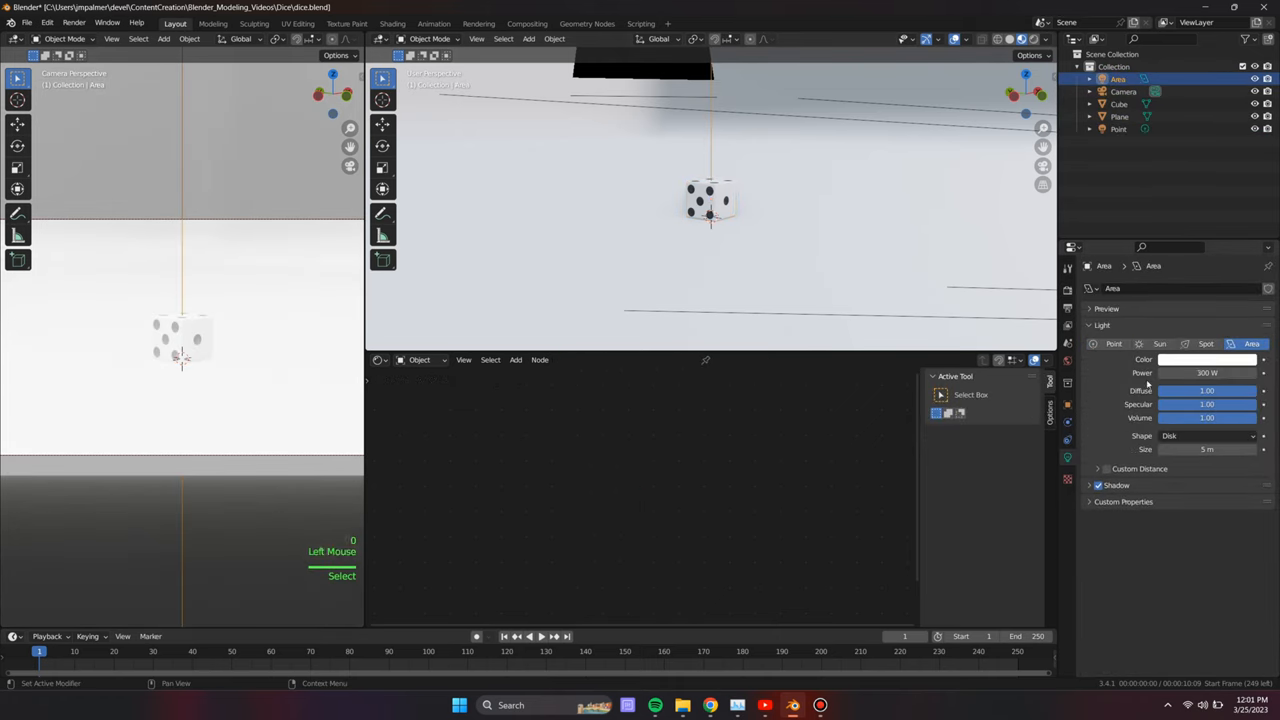
click(1119, 117)
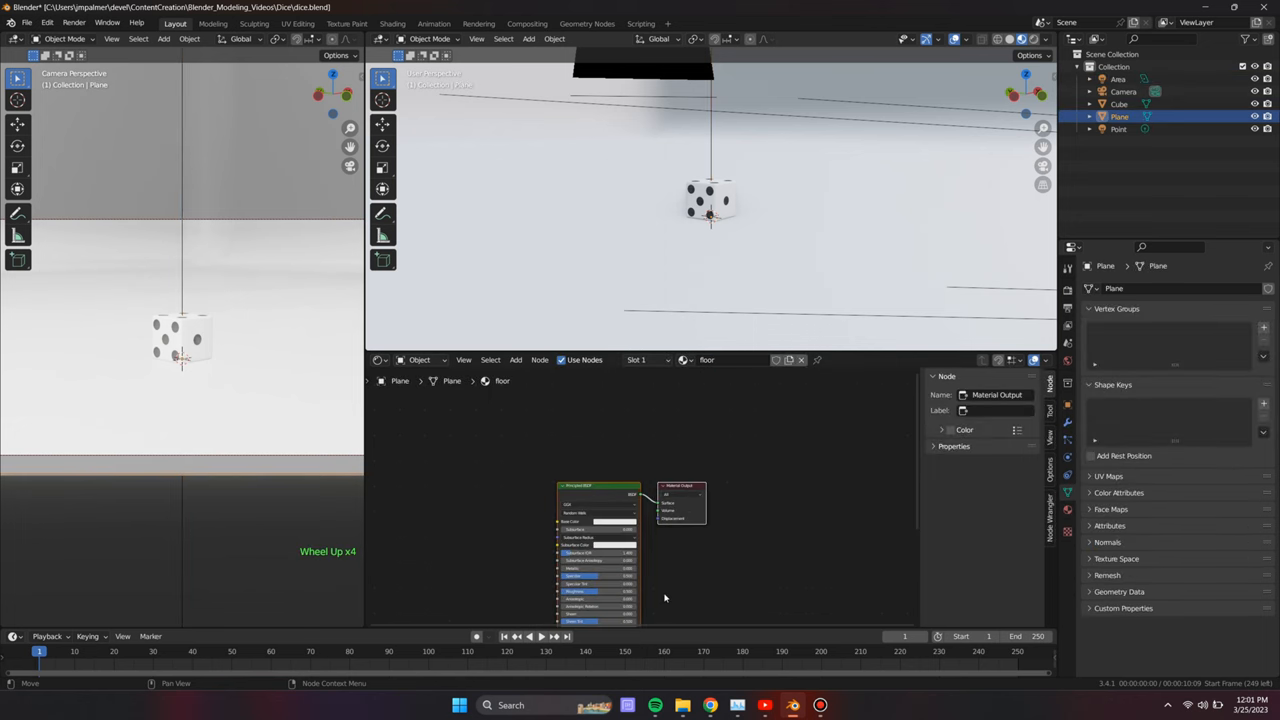
- Make the floor's base colour brown and add a Wave Texture node
click(627, 440)
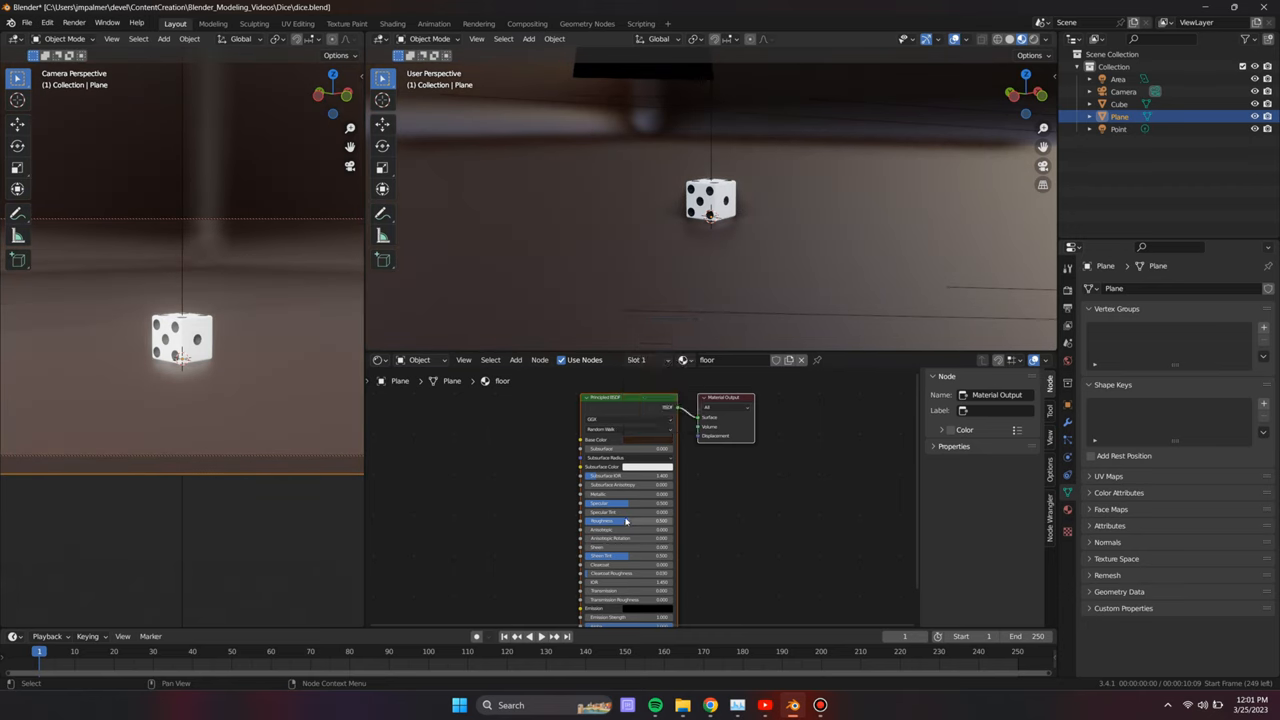
key(shift+a)
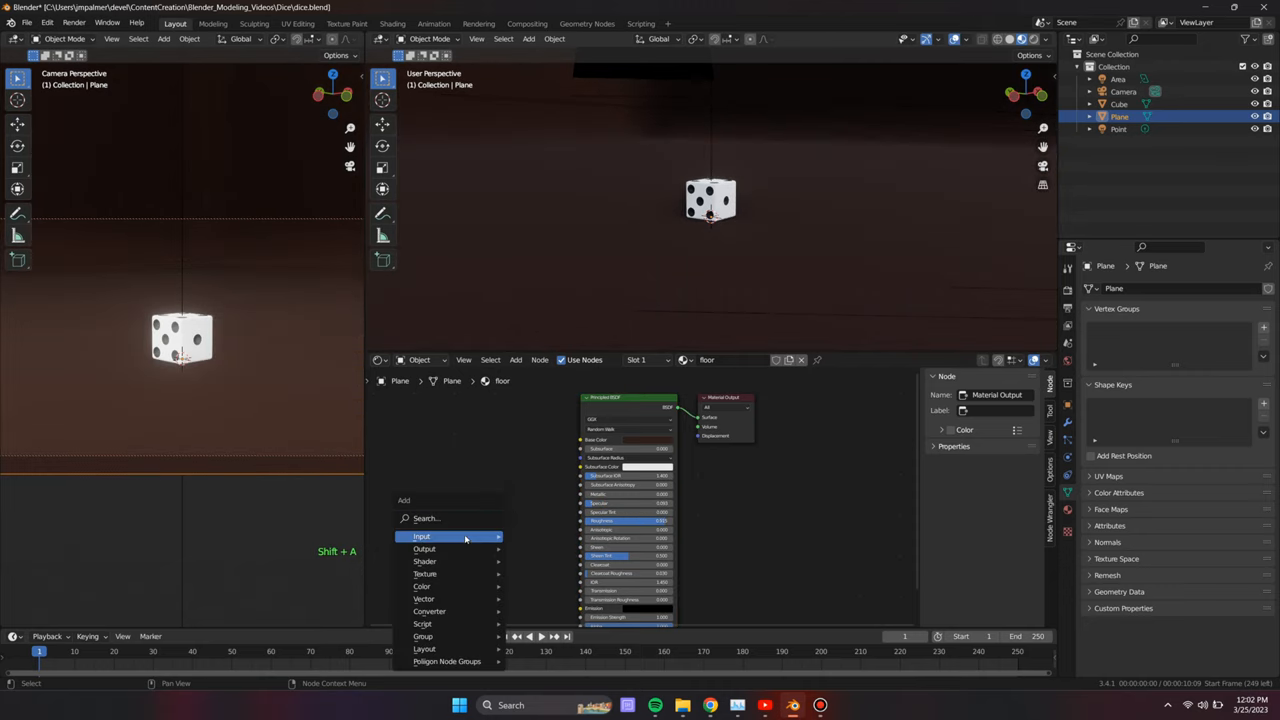
text(wav)
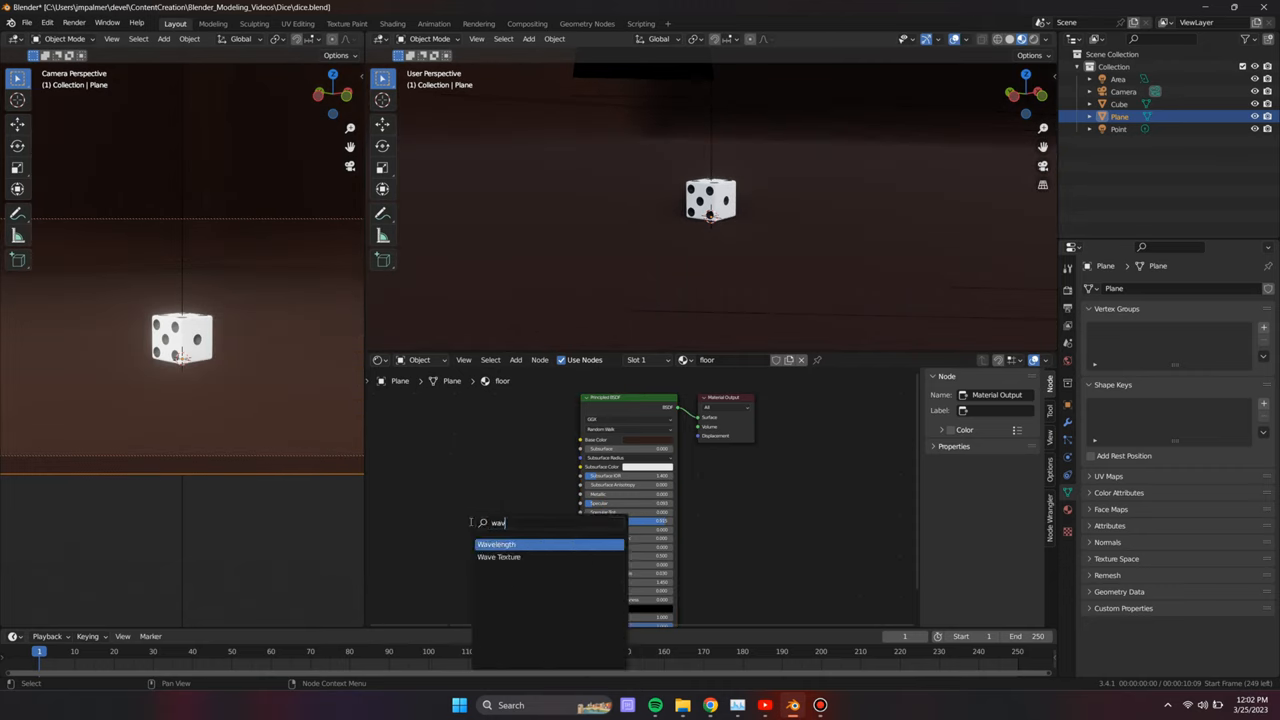
click(499, 557)
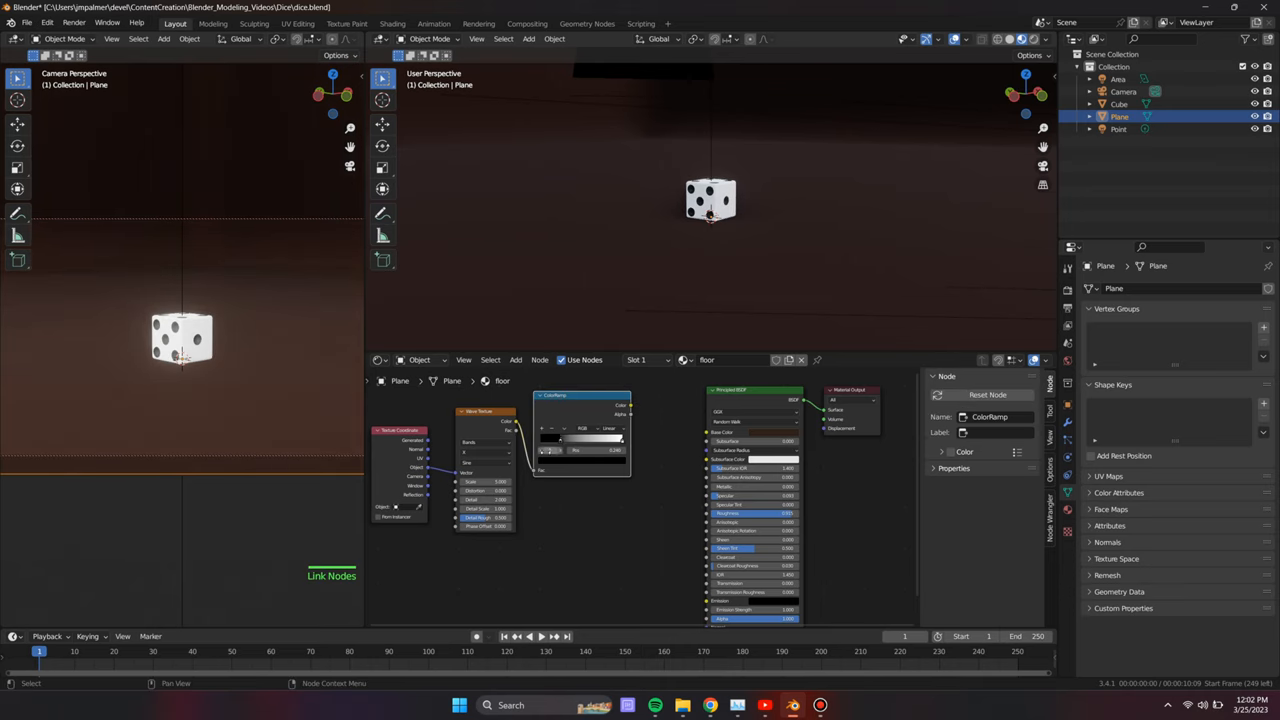
- Connect the colour ramp to the floor's roughness and adjust its dark stop
drag(630, 407, 700, 505)
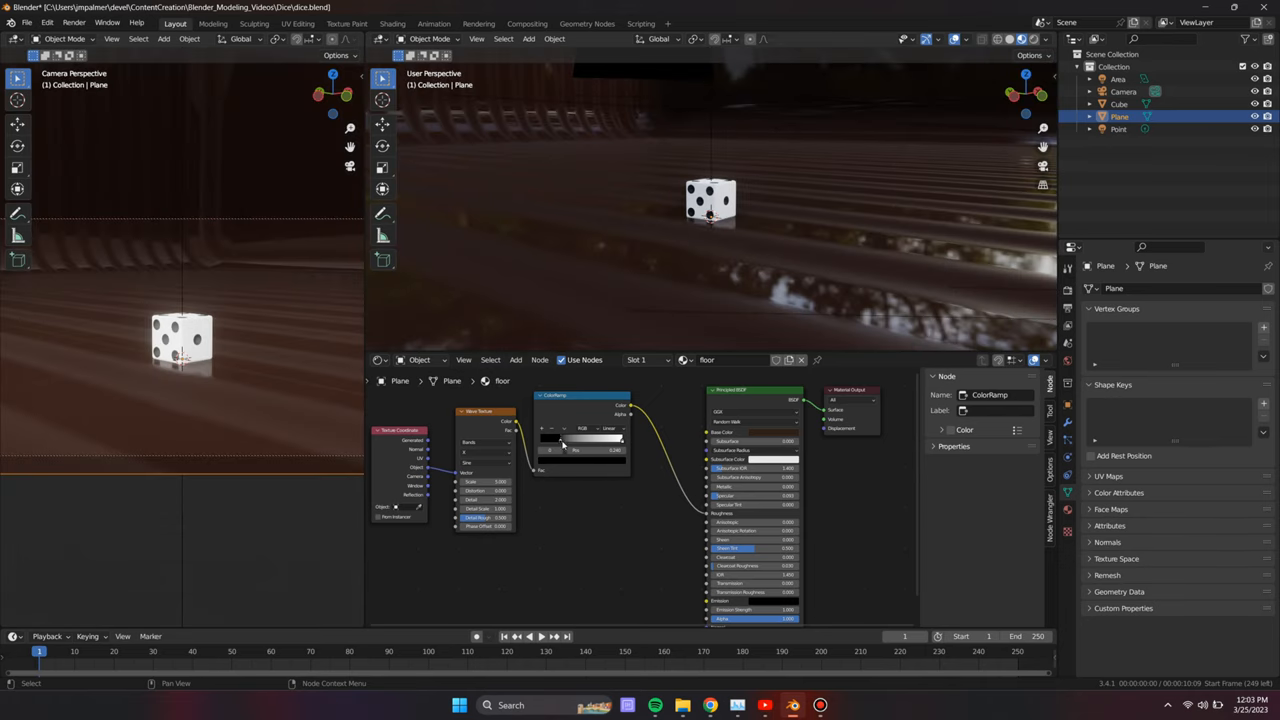
click(575, 438)
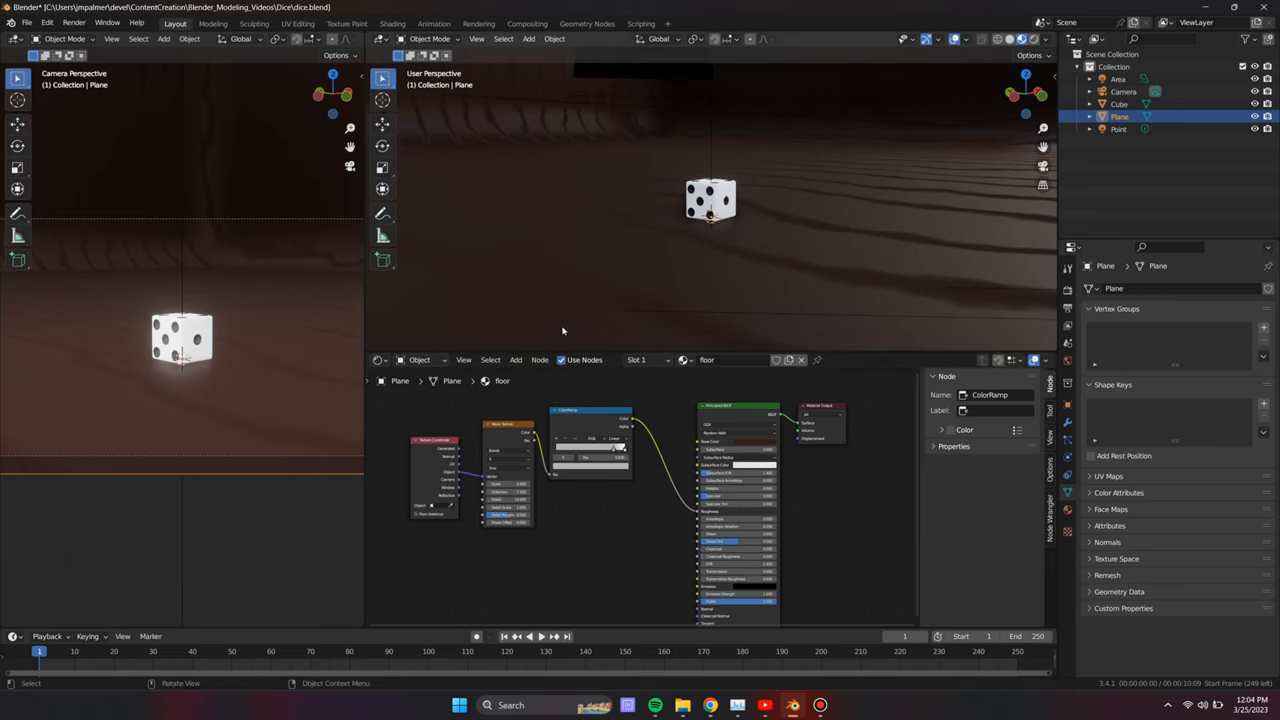
click(710, 200)
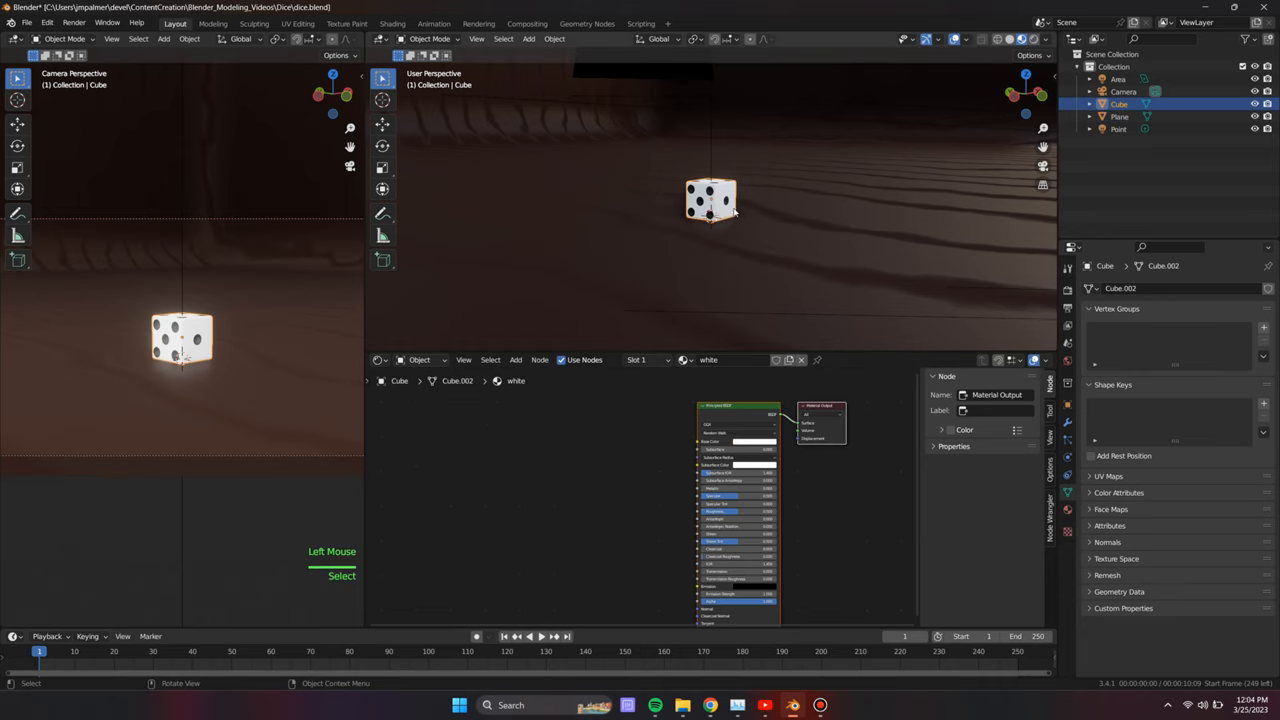
- Add a ColorRamp node to the white die's material
key(shift+a)
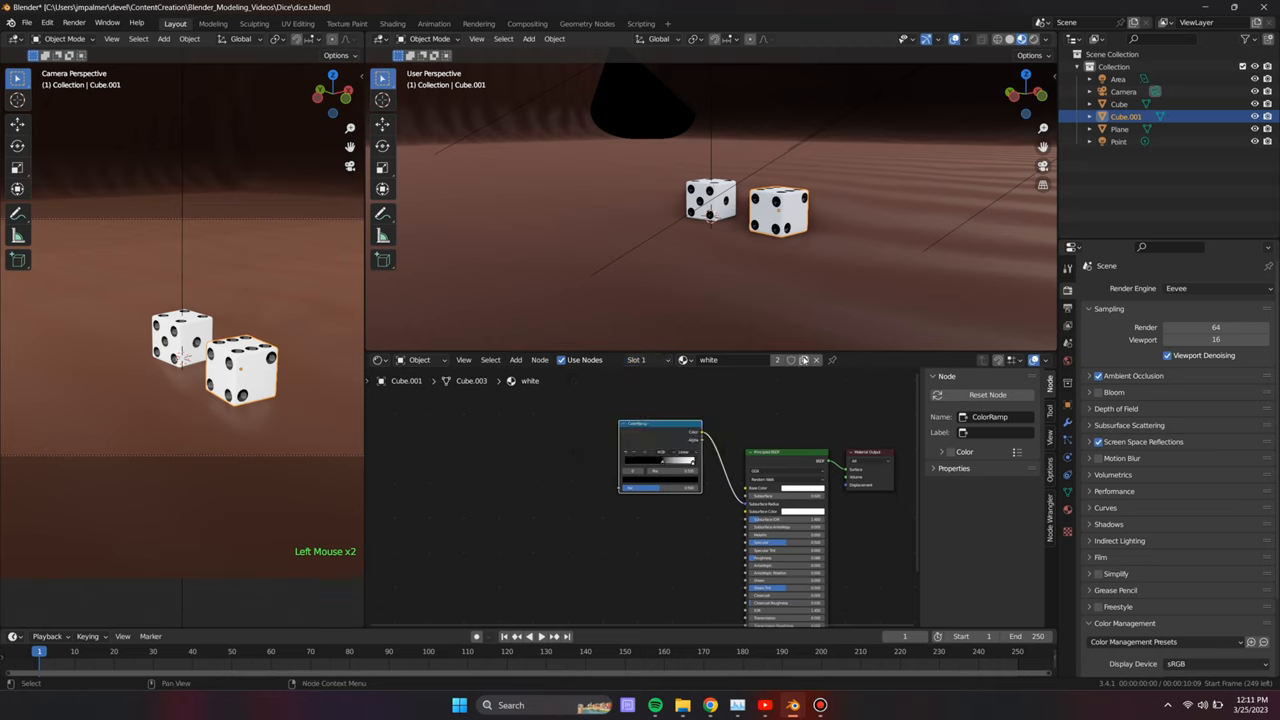
- Place the duplicated red die on top of the white one and render the scene
click(812, 460)
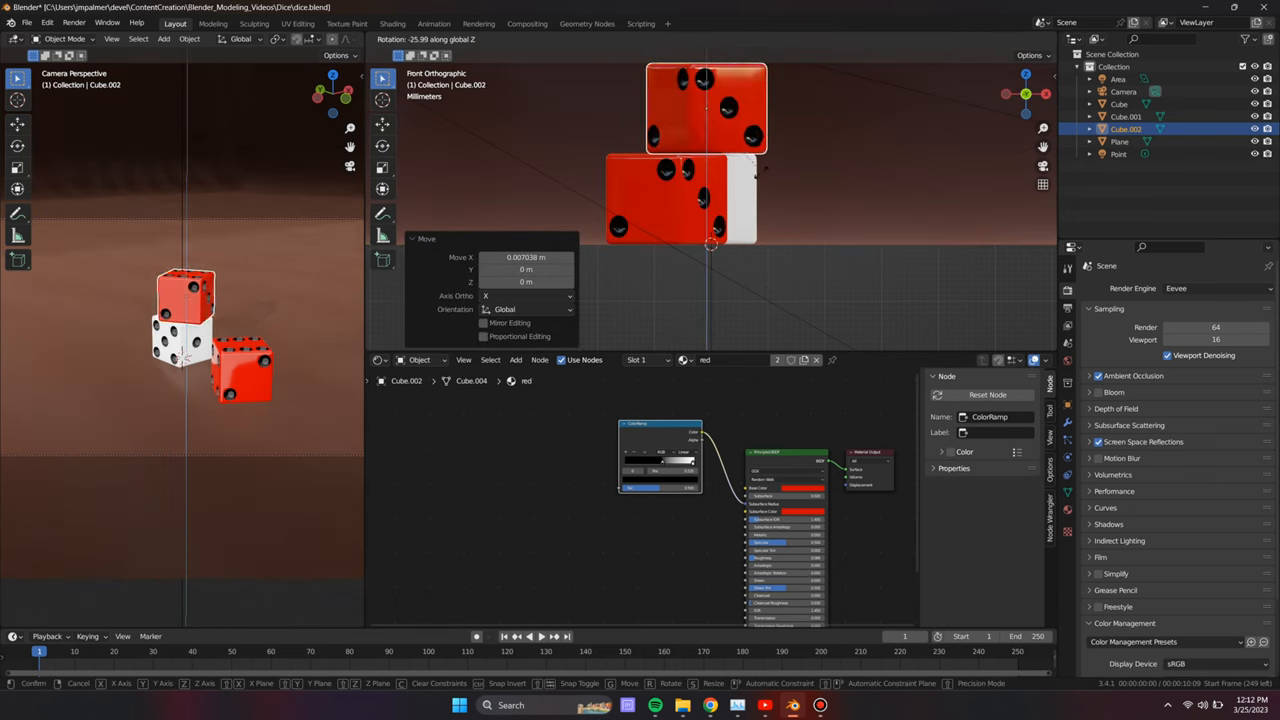
key(r)
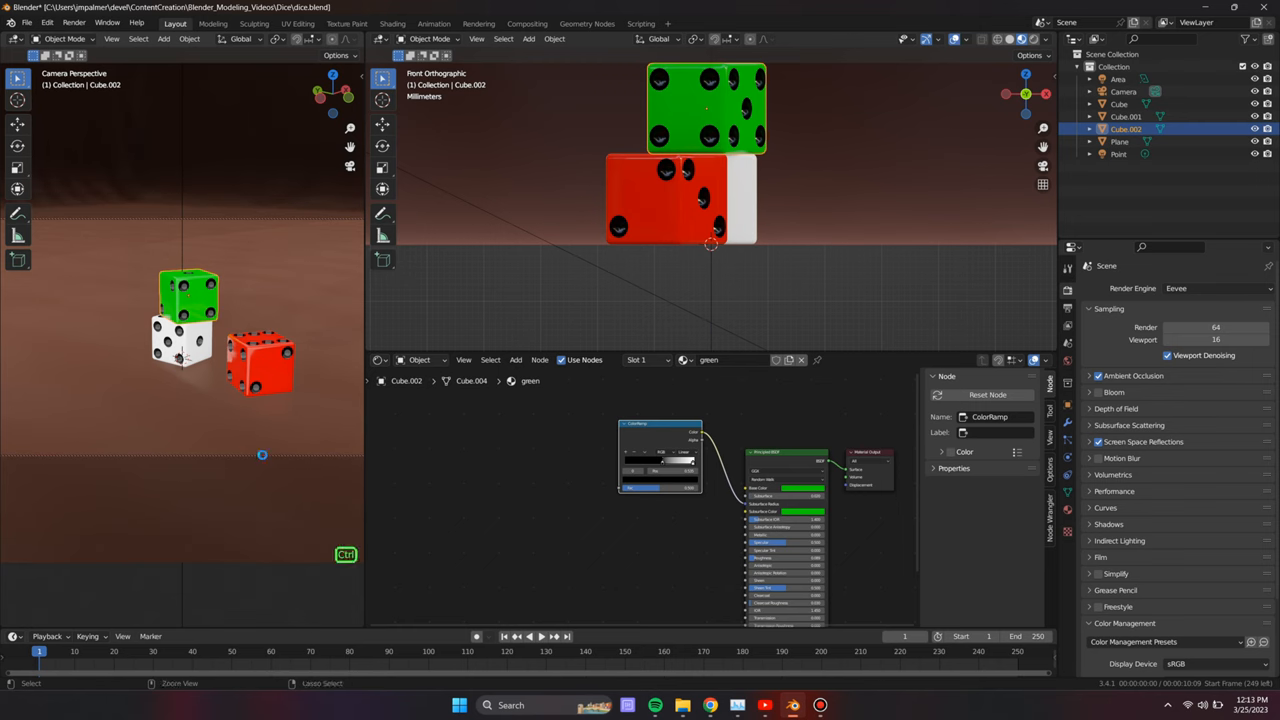
key(F12)
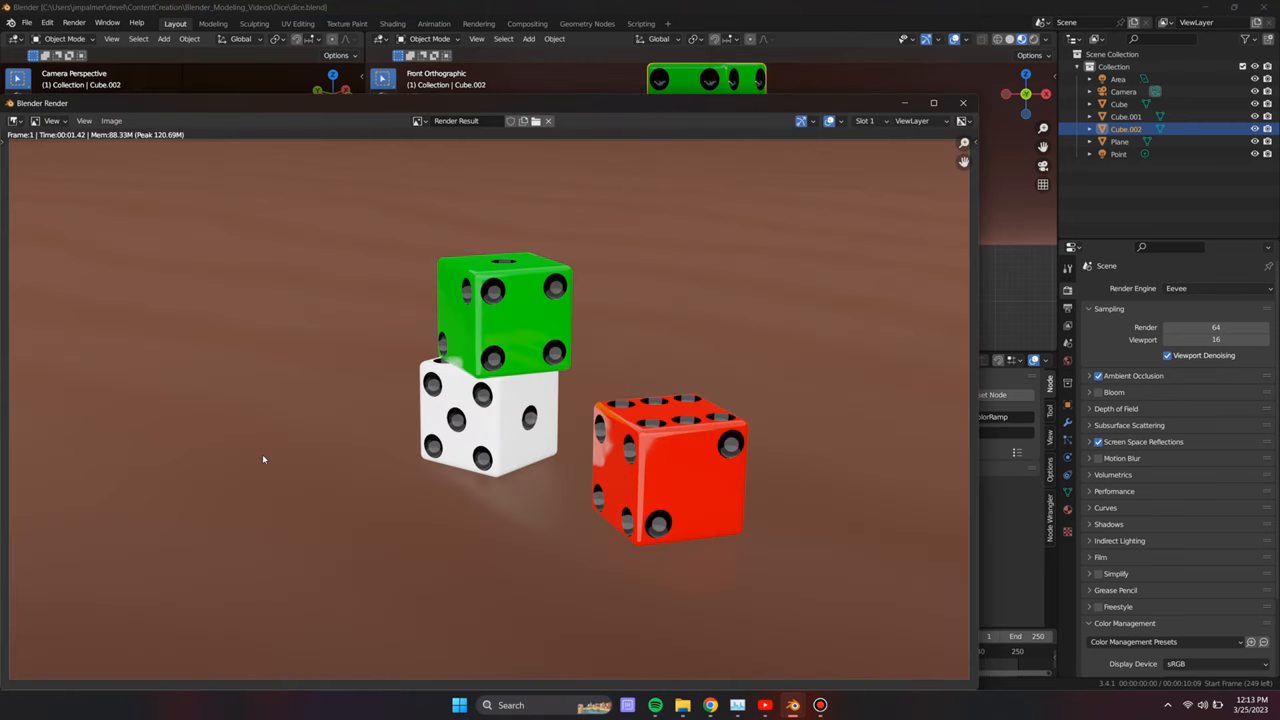